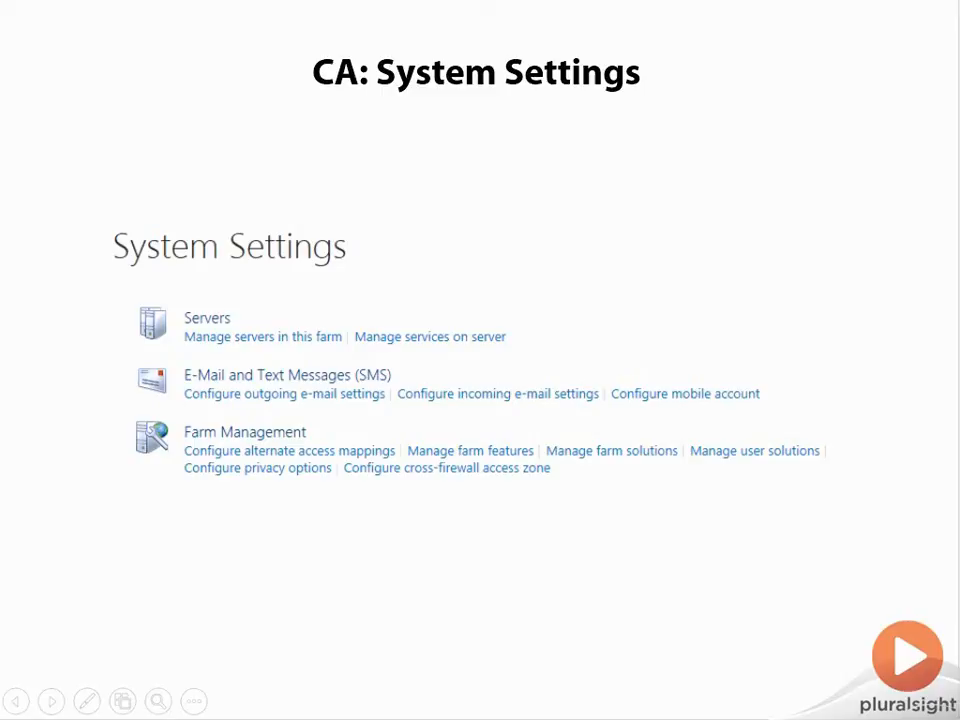
mouse_move(780, 452)
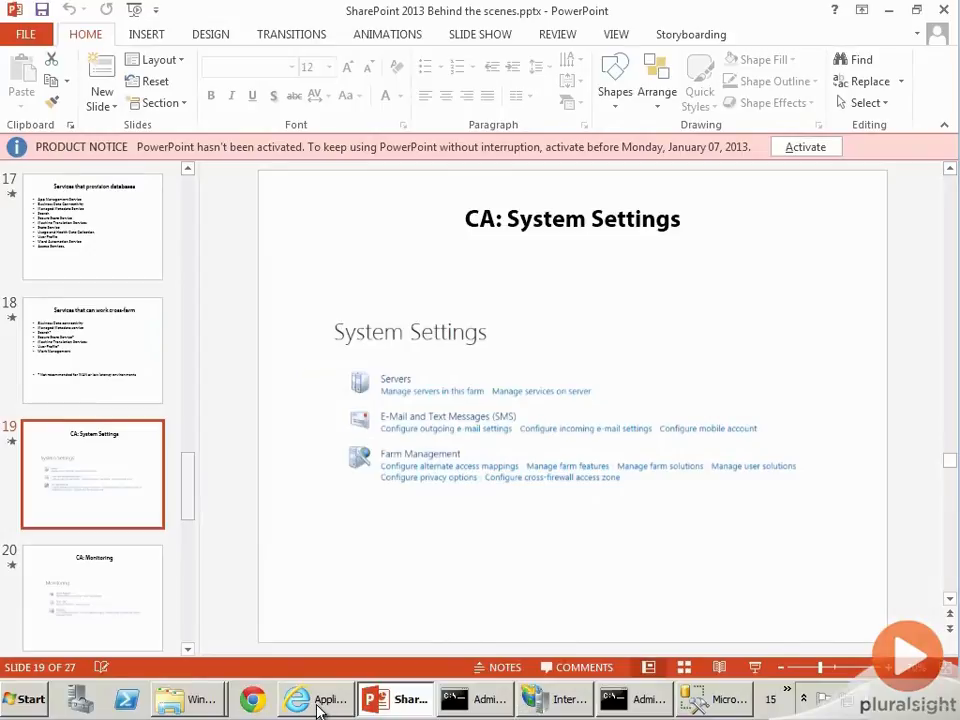
Step: Switch to the Central Administration browser window and go to System Settings
left_click(316, 698)
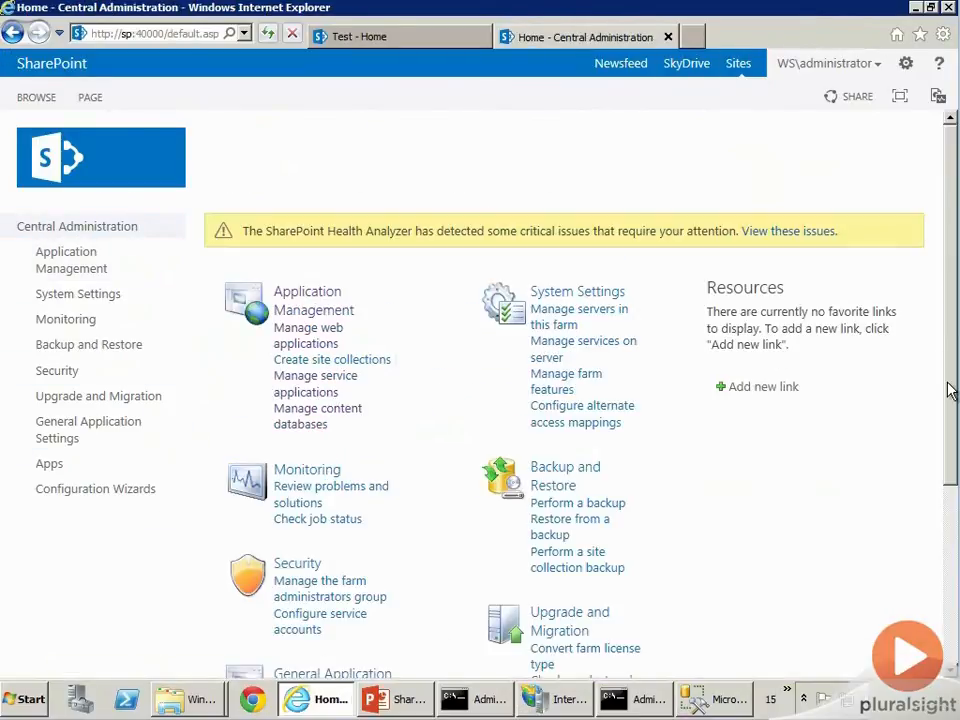
scroll("down", 3)
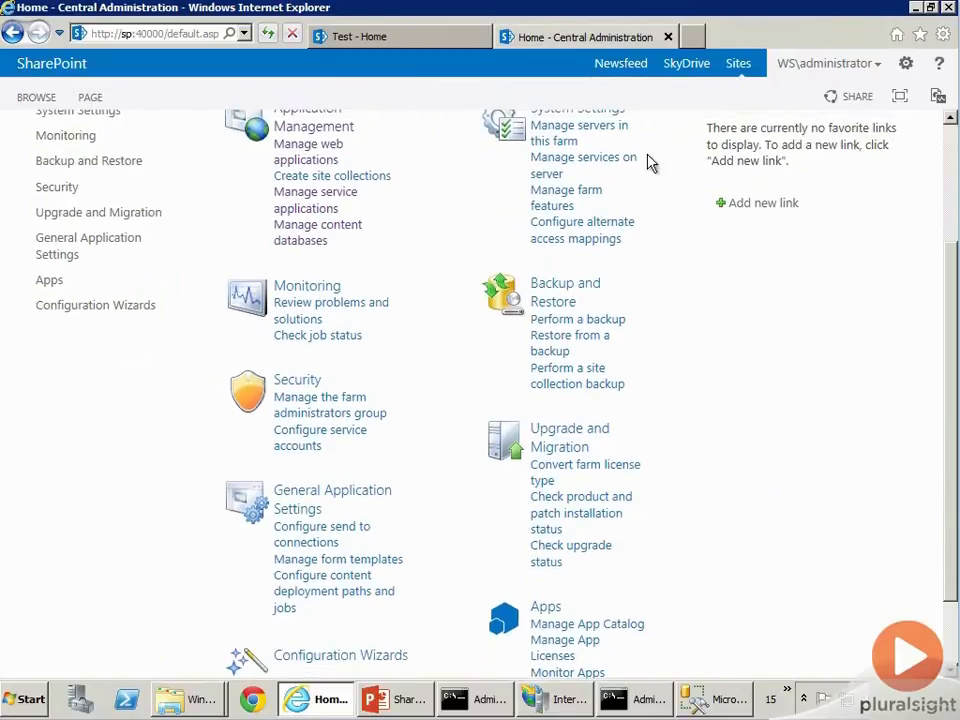
scroll("up", 3)
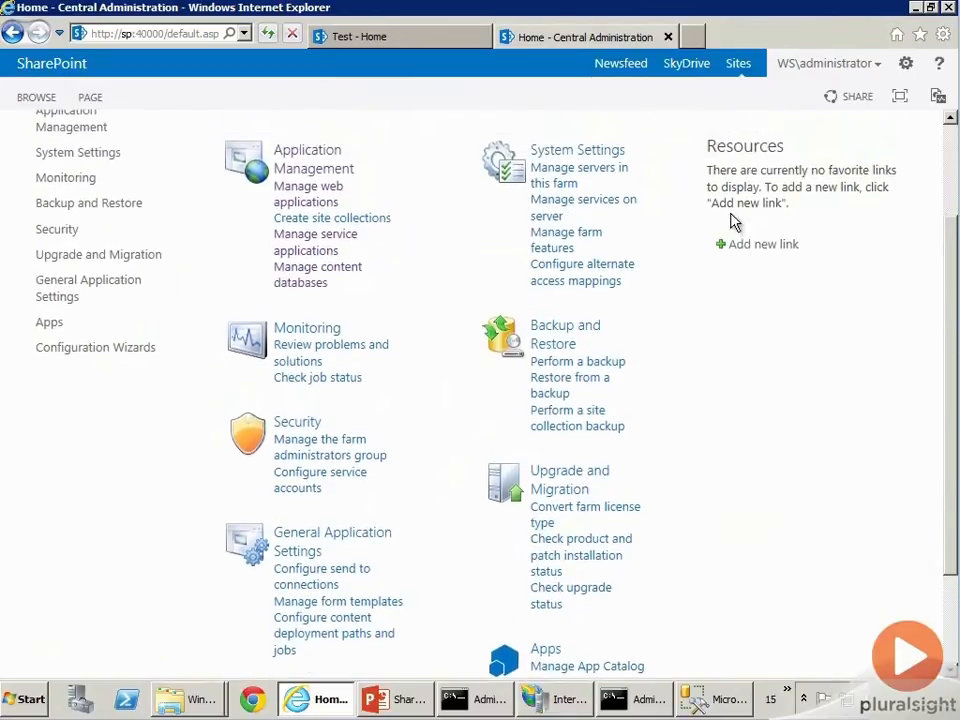
mouse_move(576, 148)
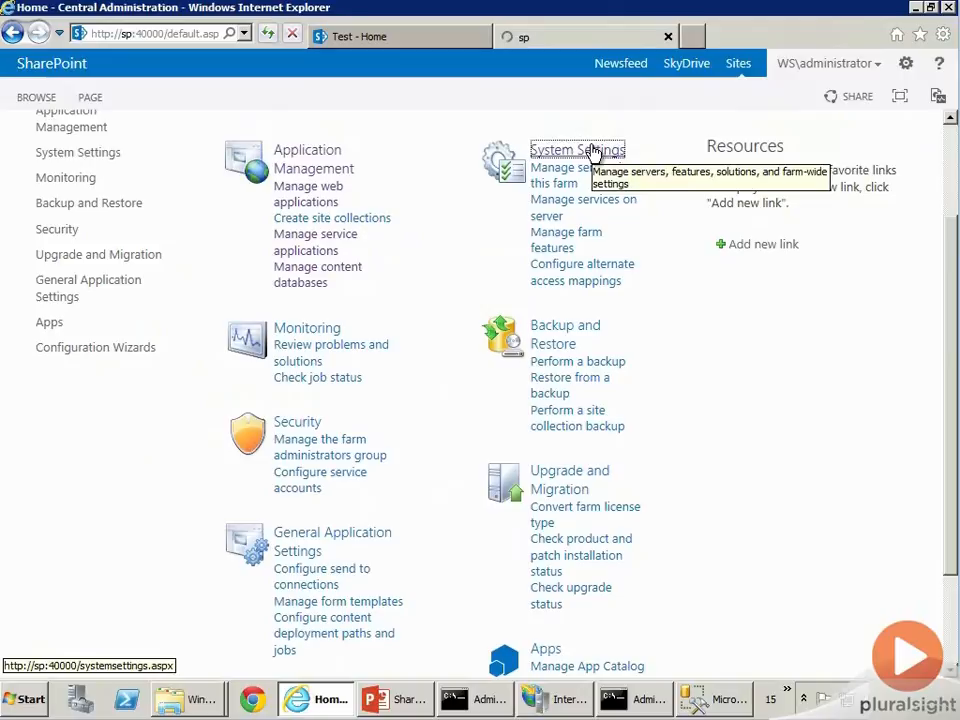
left_click(576, 148)
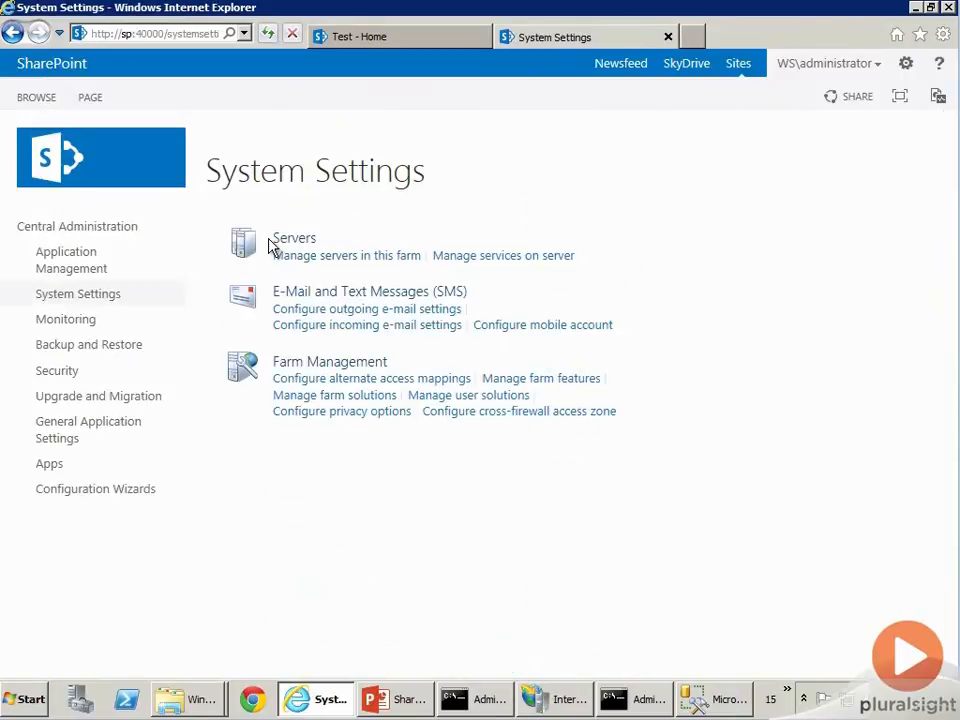
mouse_move(504, 256)
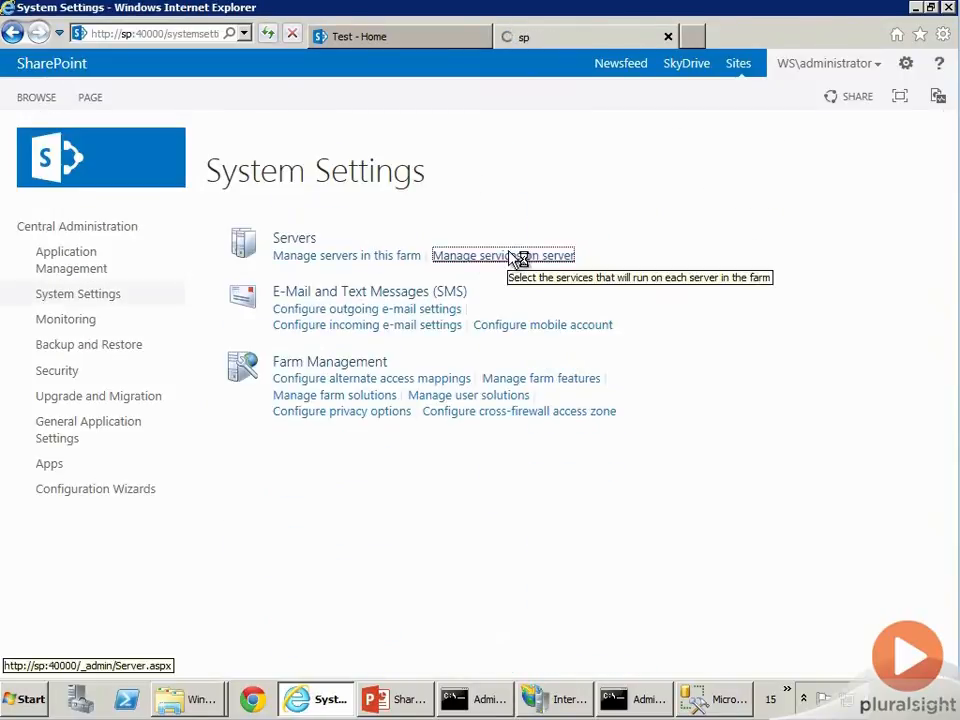
Step: From Services on Server, start the User Profile Synchronization Service and confirm its account credentials
left_click(504, 256)
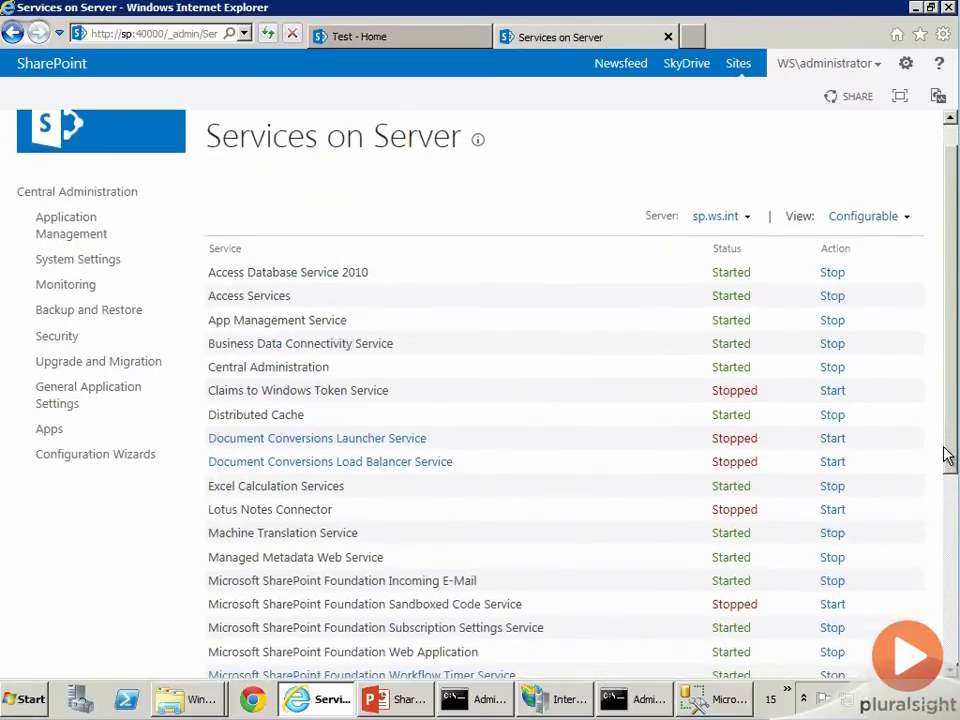
scroll("down", 3)
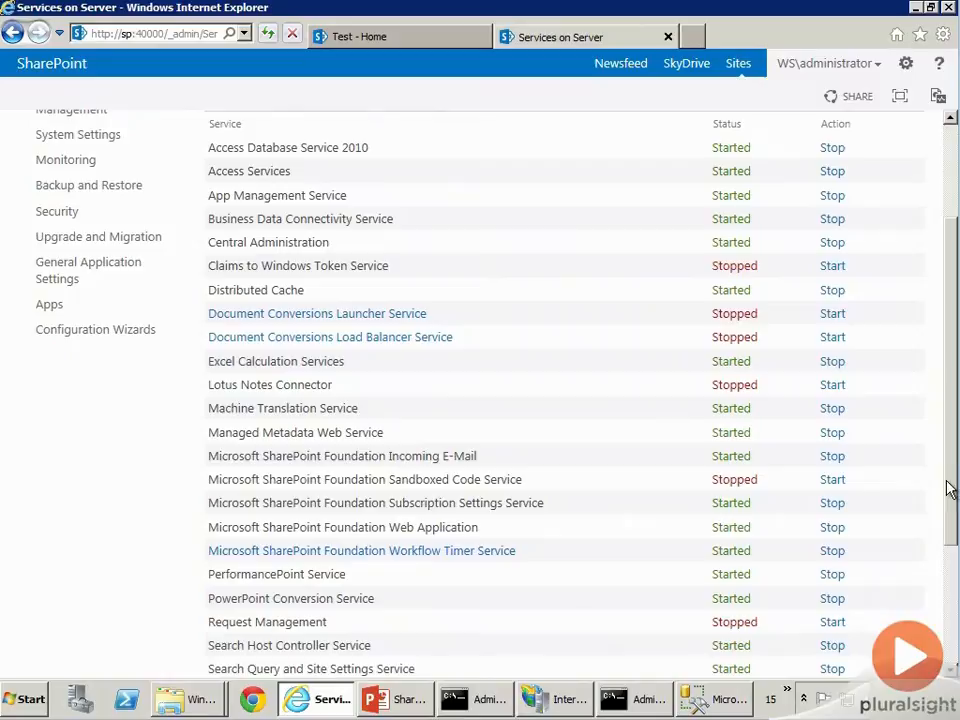
scroll("down", 3)
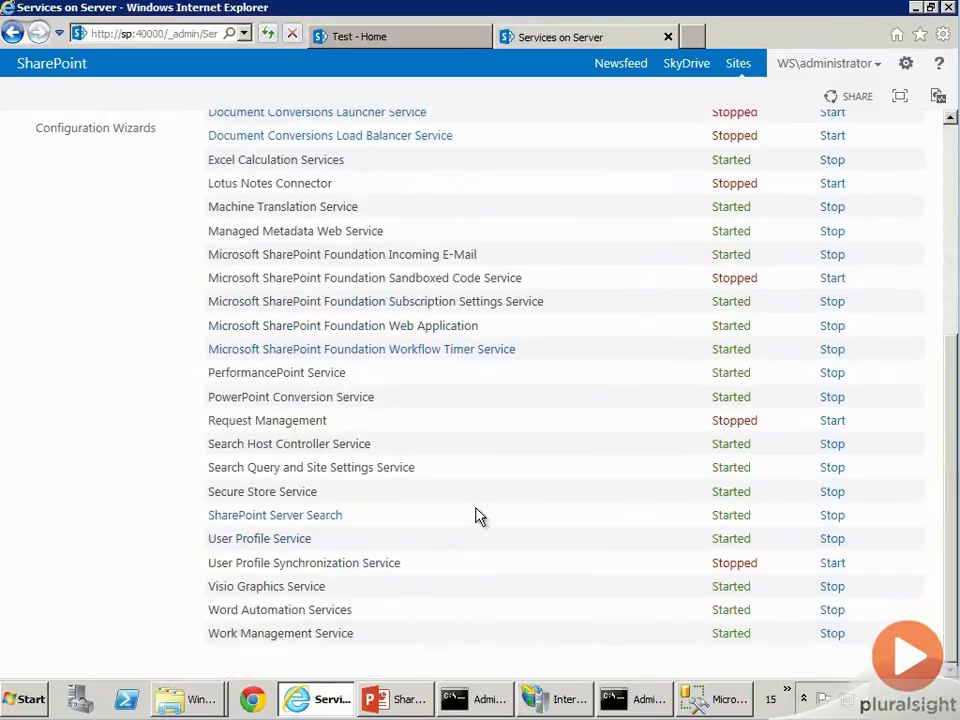
double_click(316, 564)
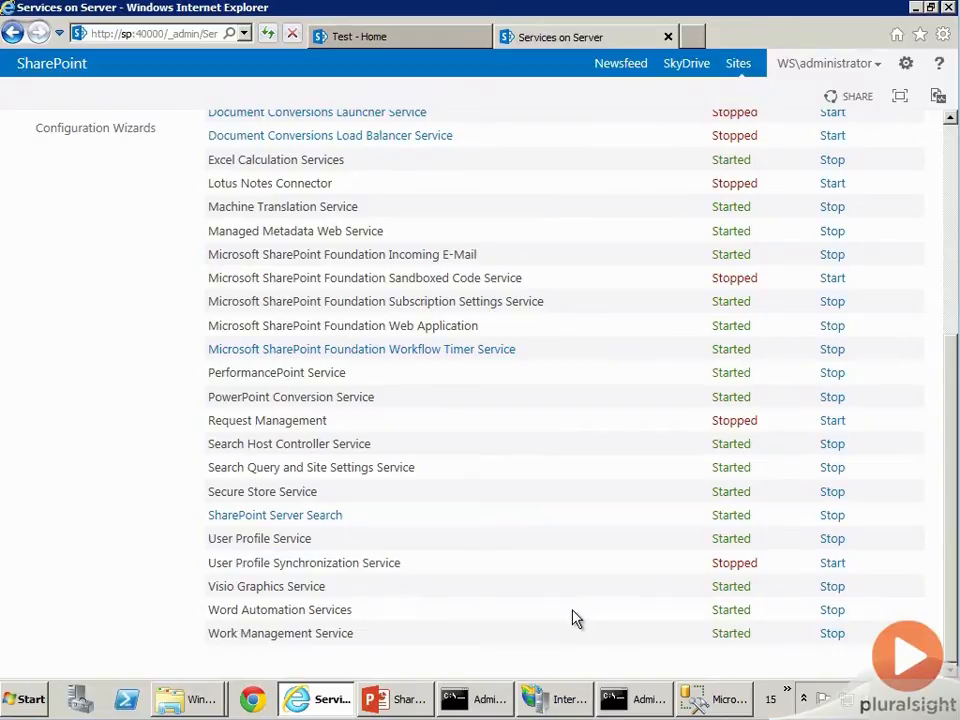
mouse_move(832, 562)
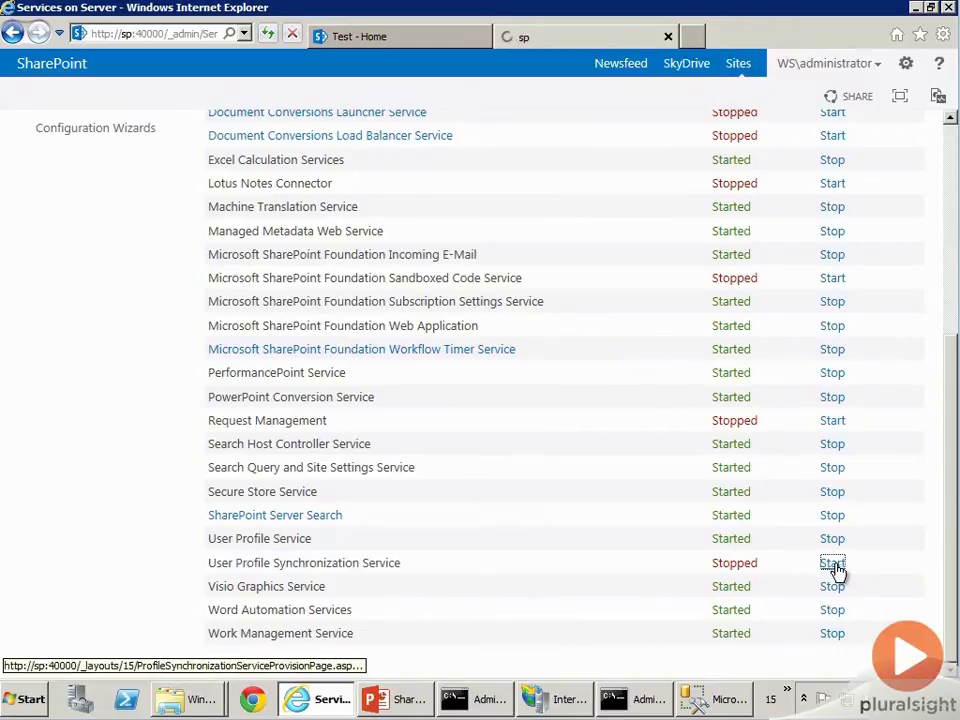
left_click(832, 562)
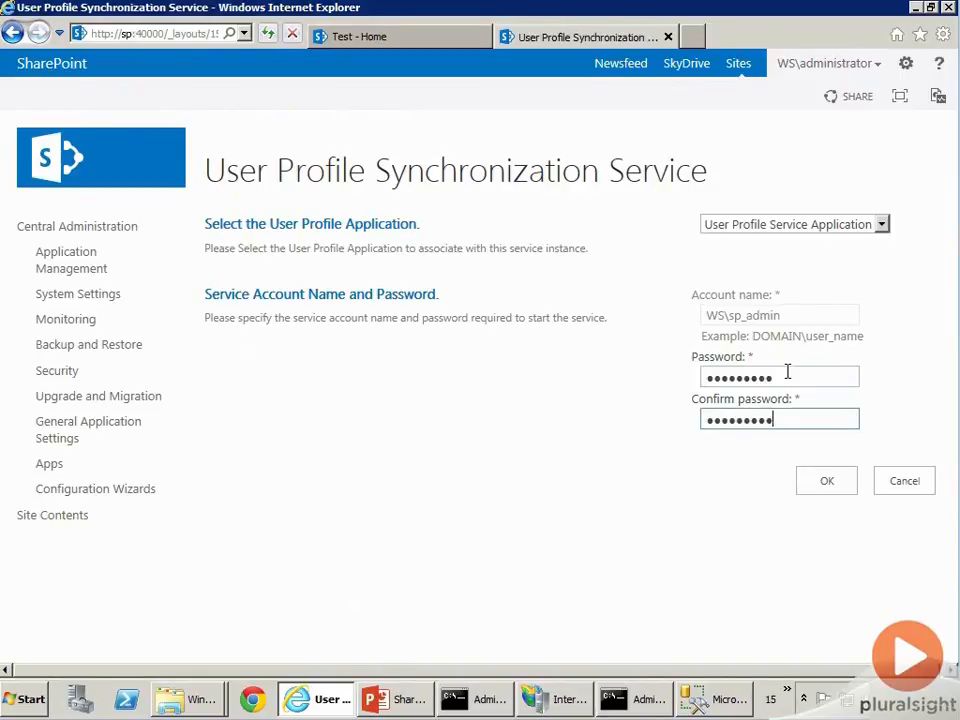
left_click(826, 480)
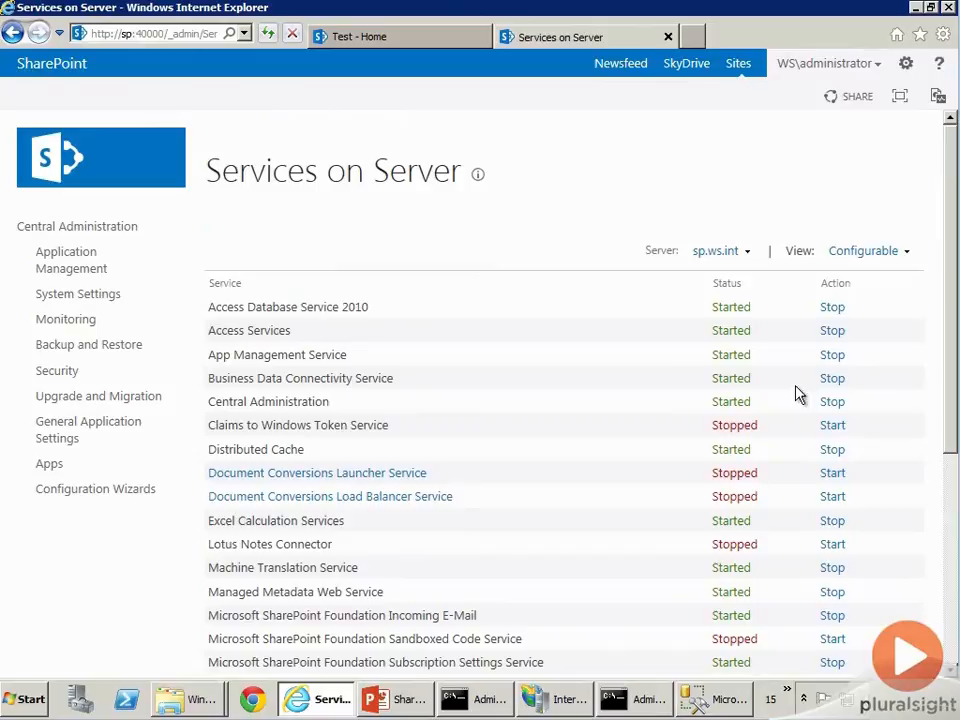
mouse_move(224, 418)
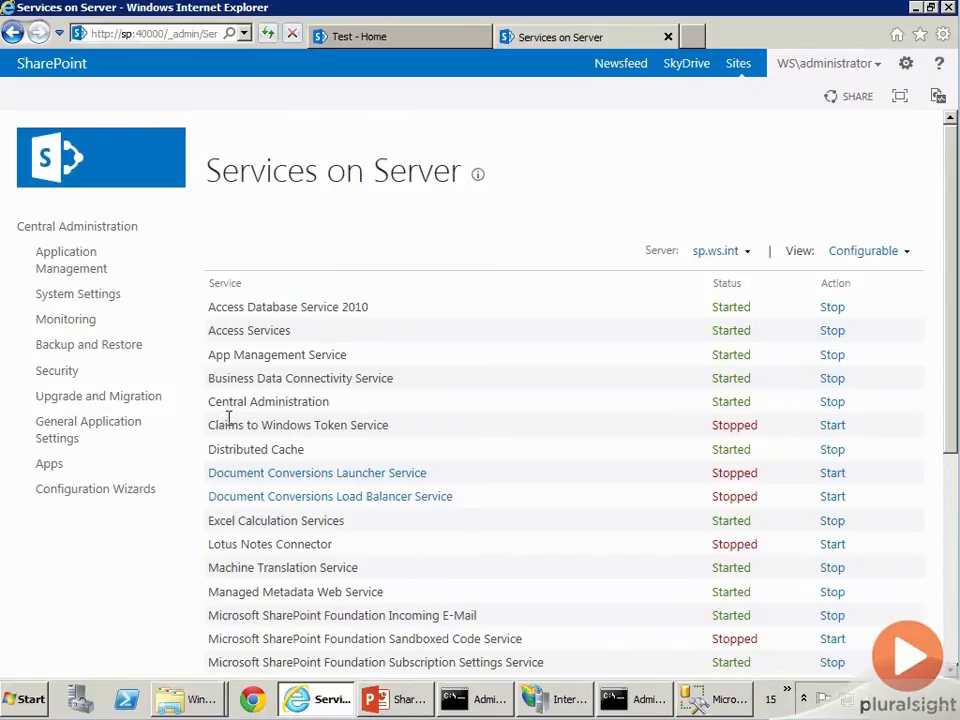
Step: Start the Claims to Windows Token Service and check the service statuses in the list
left_click(316, 472)
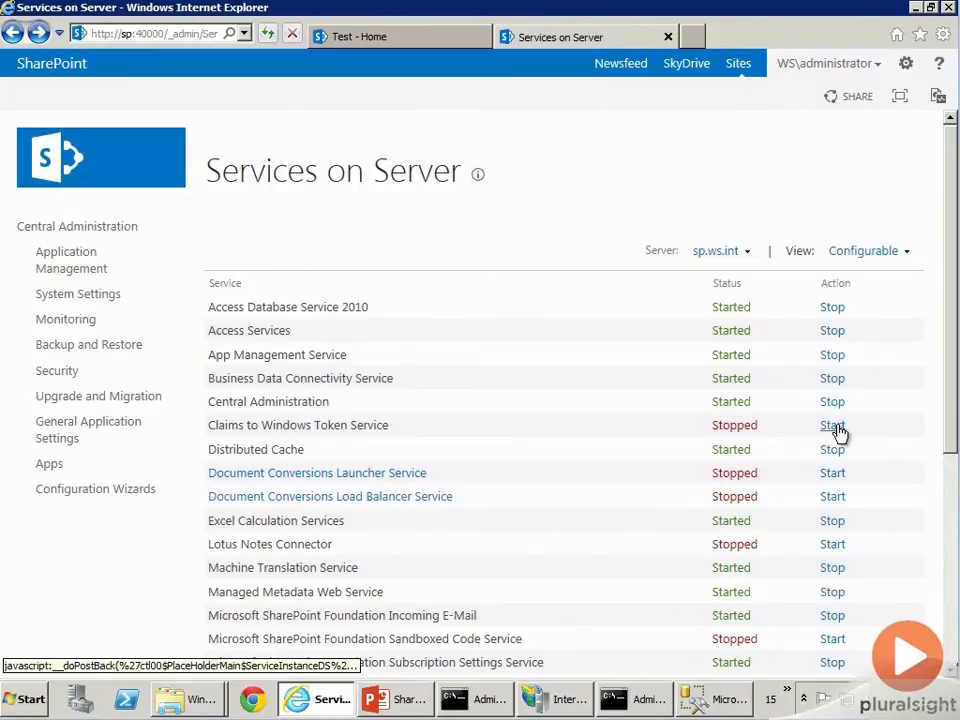
left_click(832, 424)
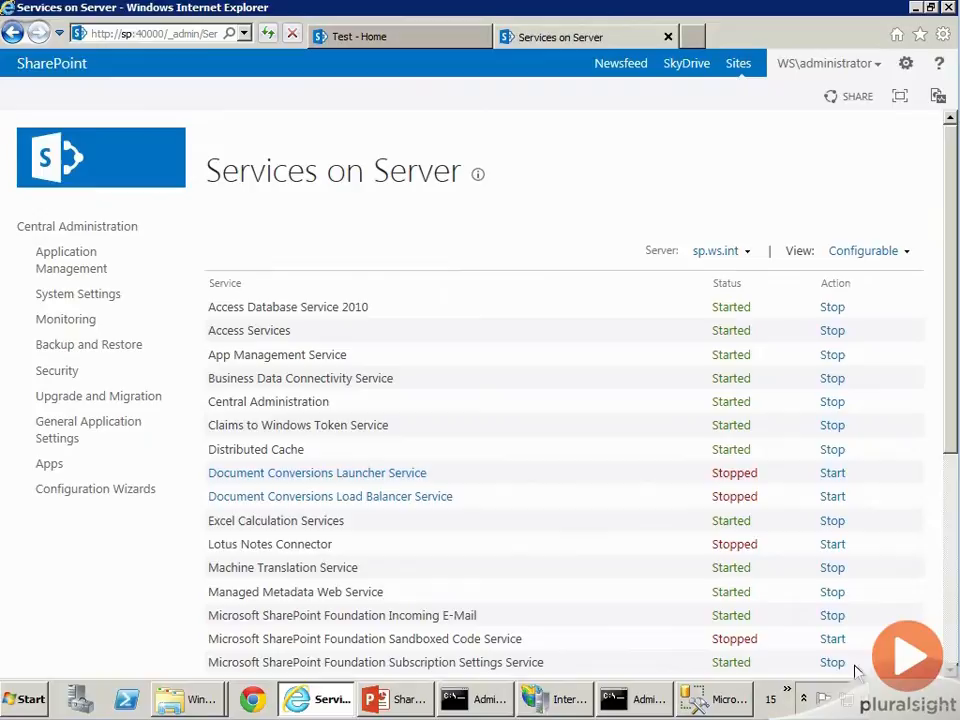
mouse_move(832, 638)
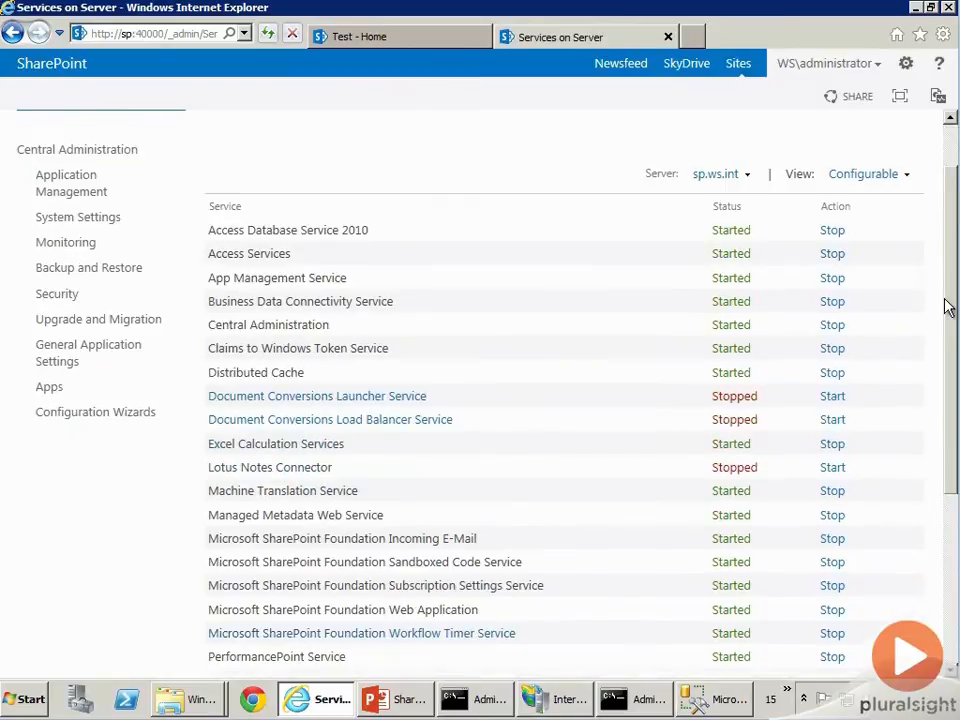
scroll("down", 3)
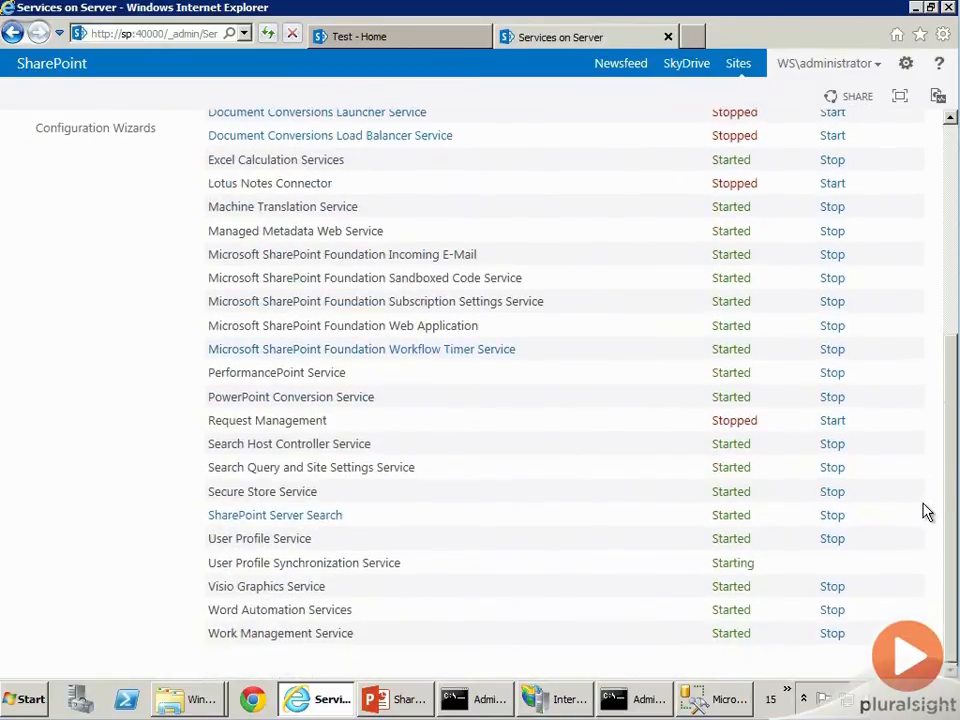
double_click(292, 420)
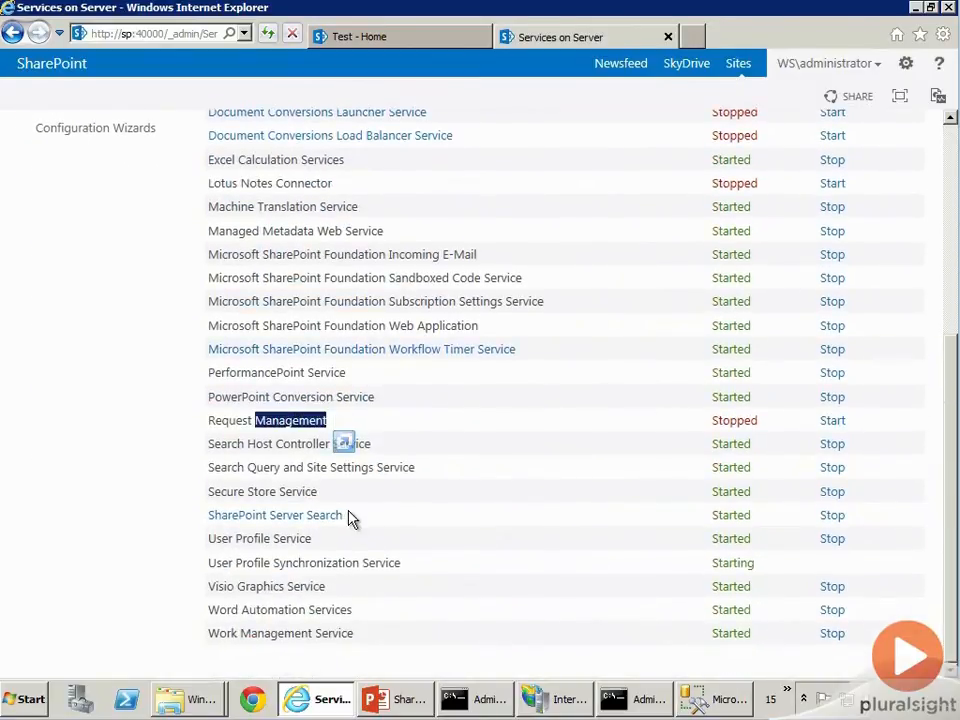
mouse_move(440, 478)
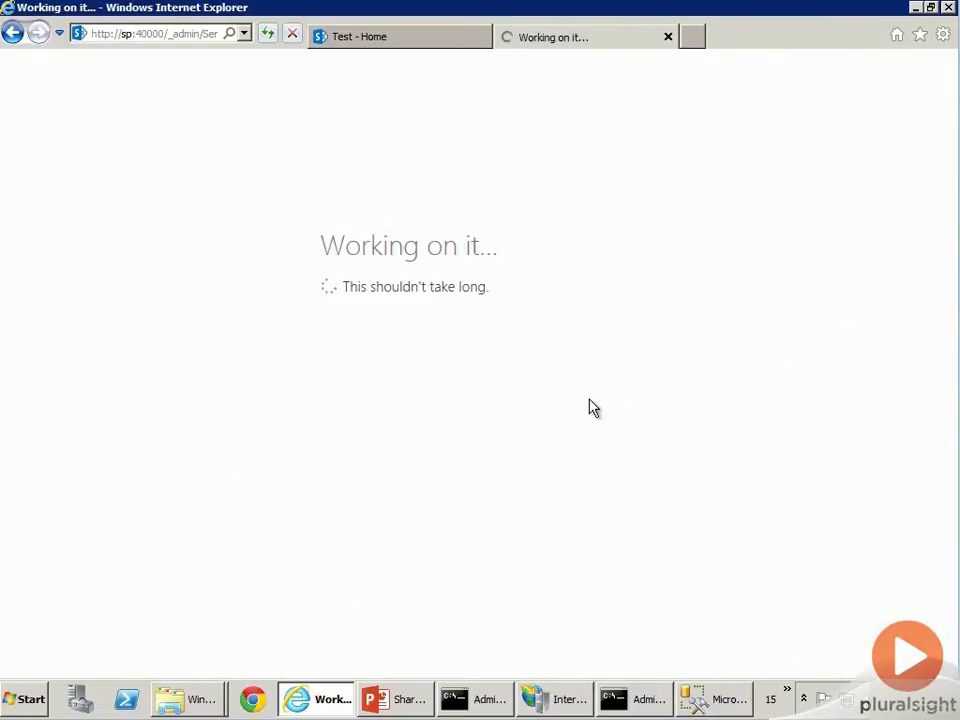
mouse_move(714, 344)
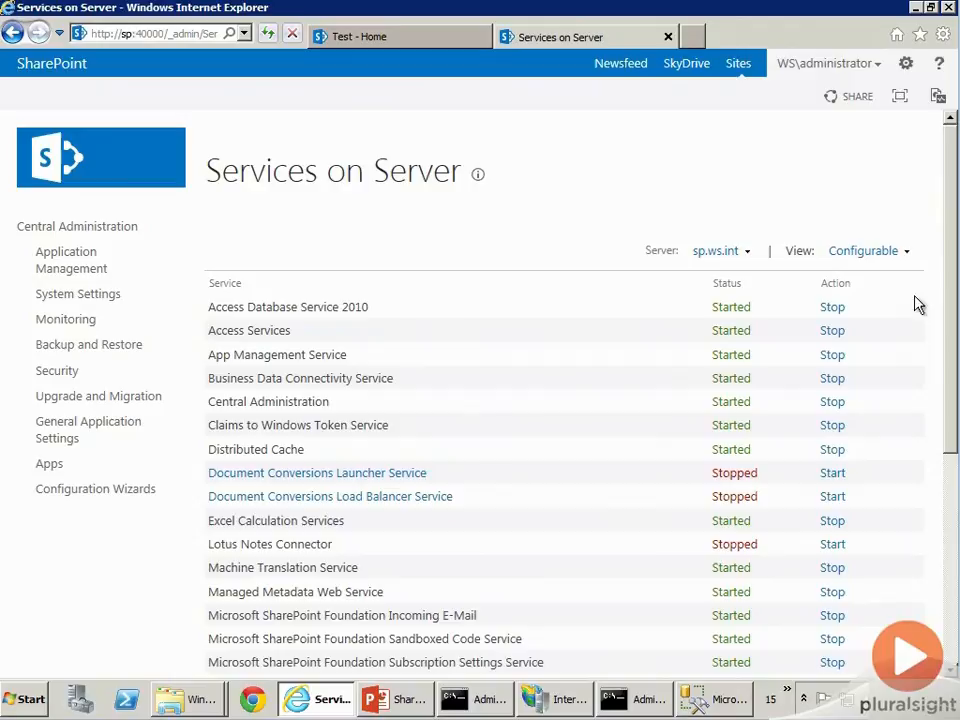
Step: Go back to the System Settings page via the left Quick Launch navigation
left_click(78, 292)
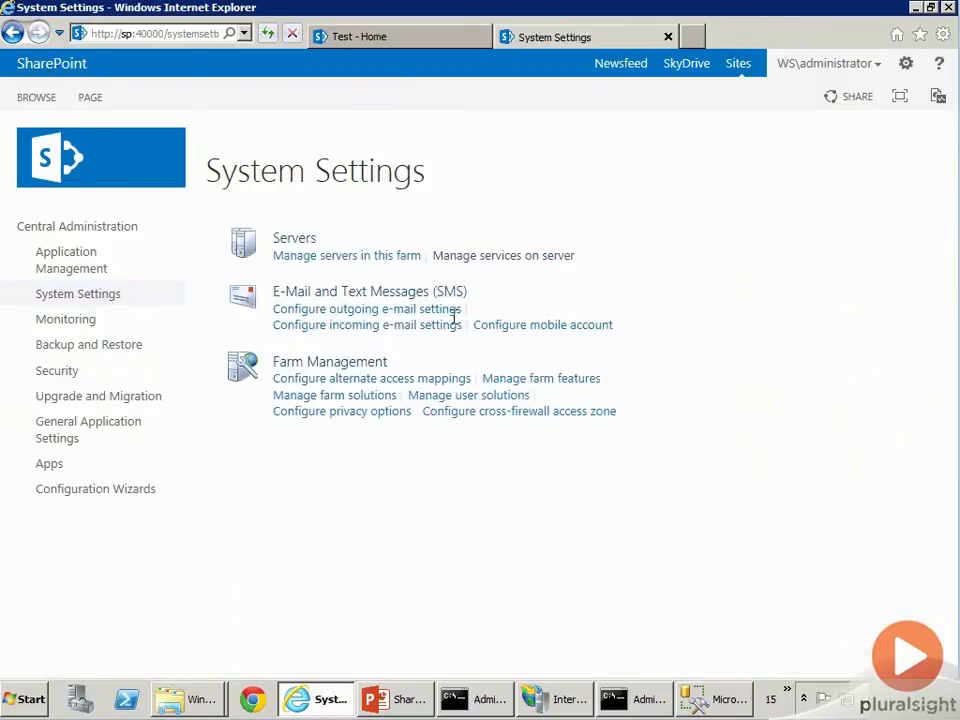
mouse_move(372, 284)
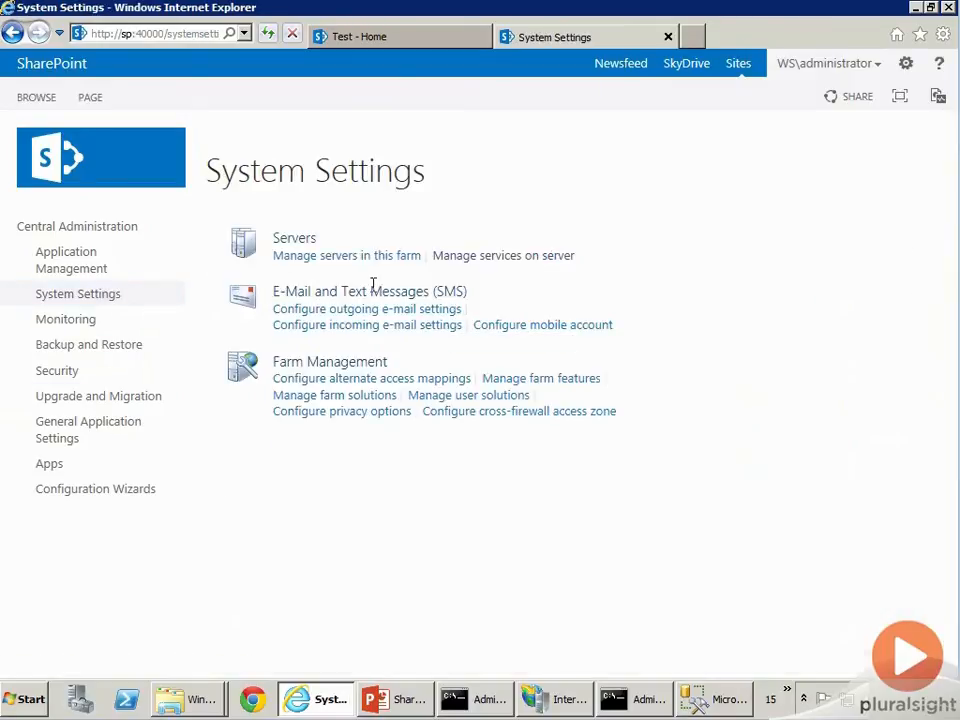
mouse_move(676, 324)
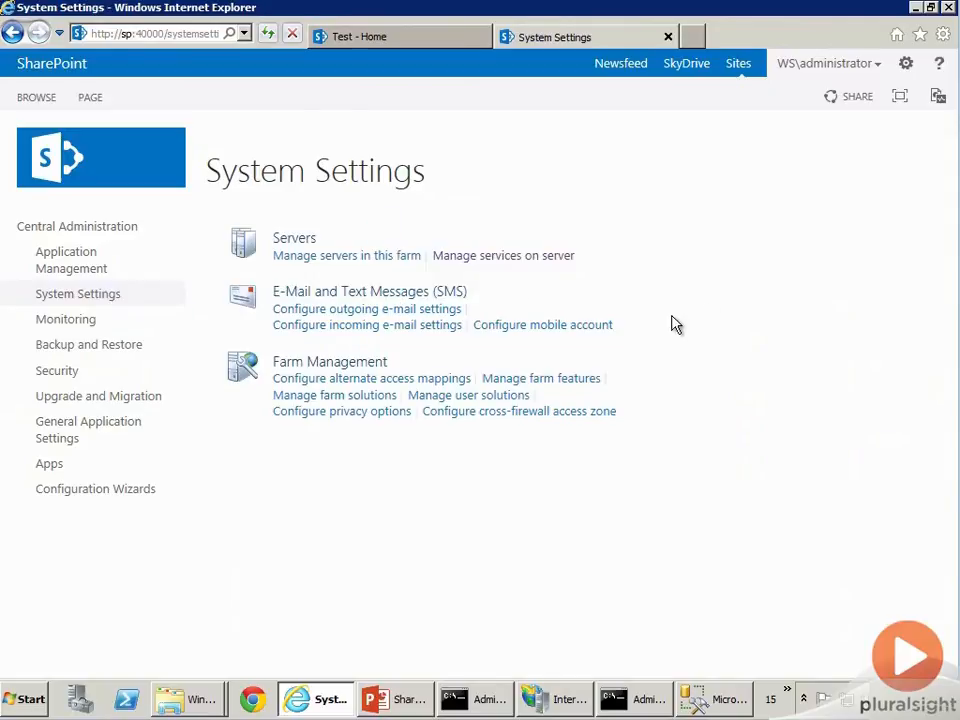
double_click(328, 360)
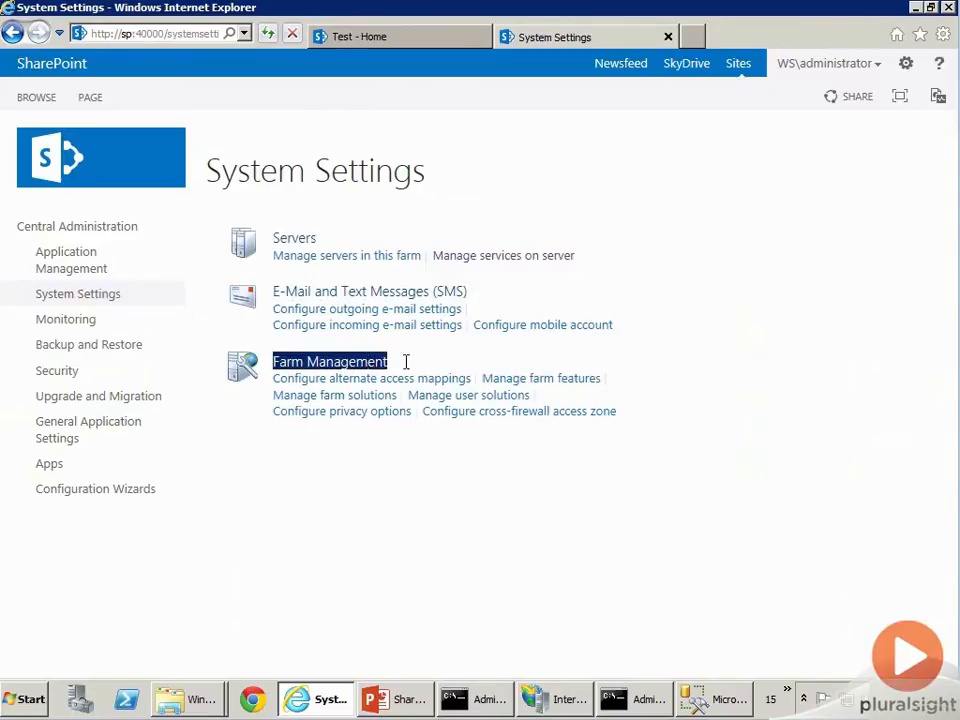
mouse_move(412, 384)
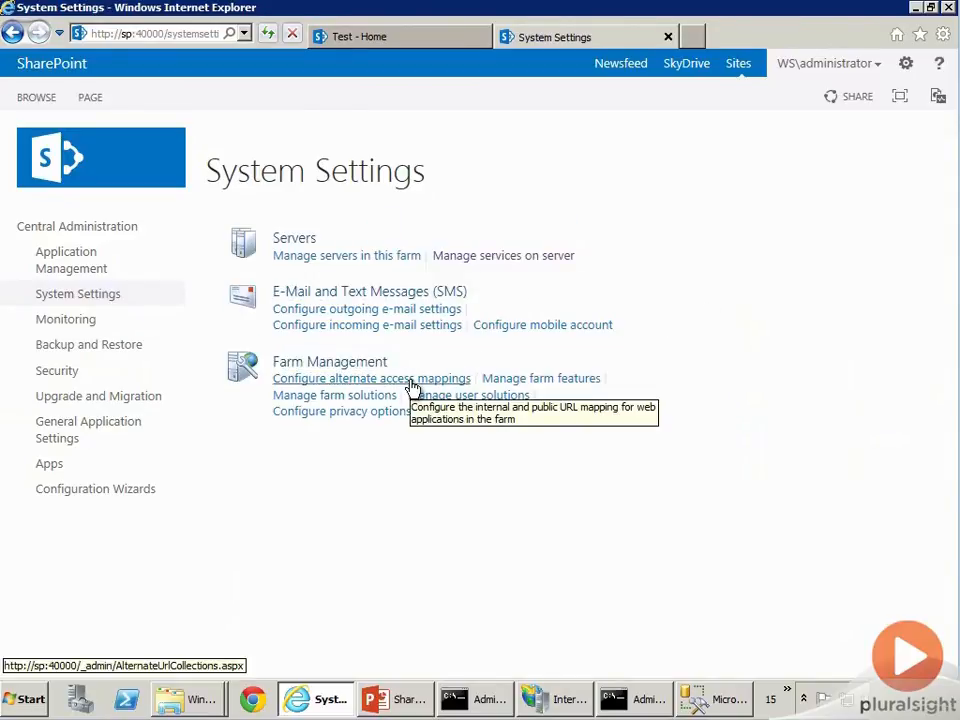
mouse_move(444, 388)
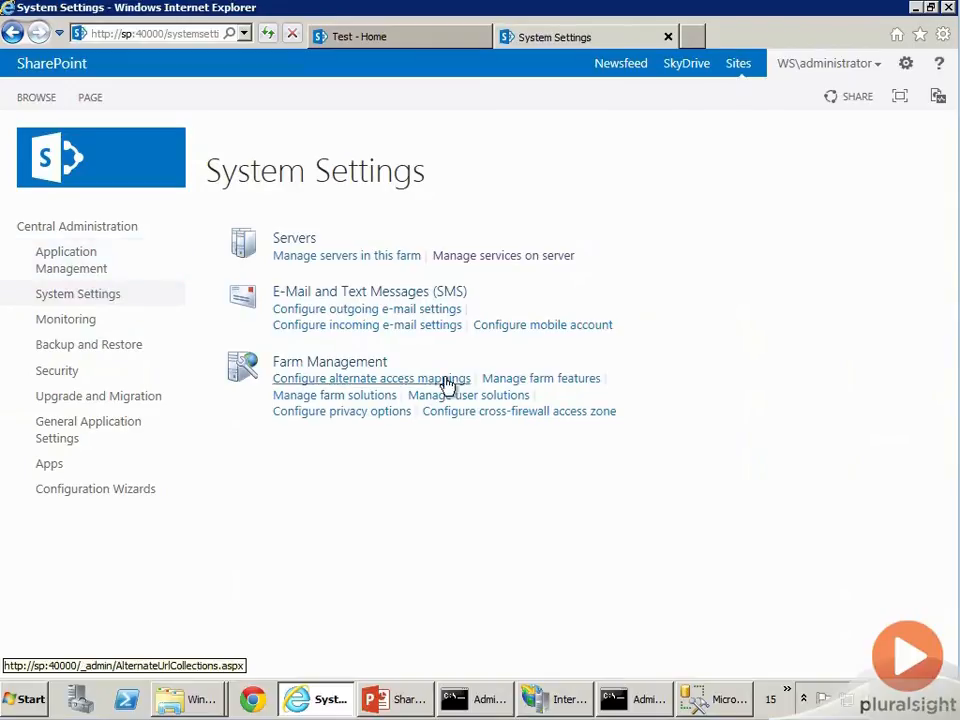
left_click(372, 378)
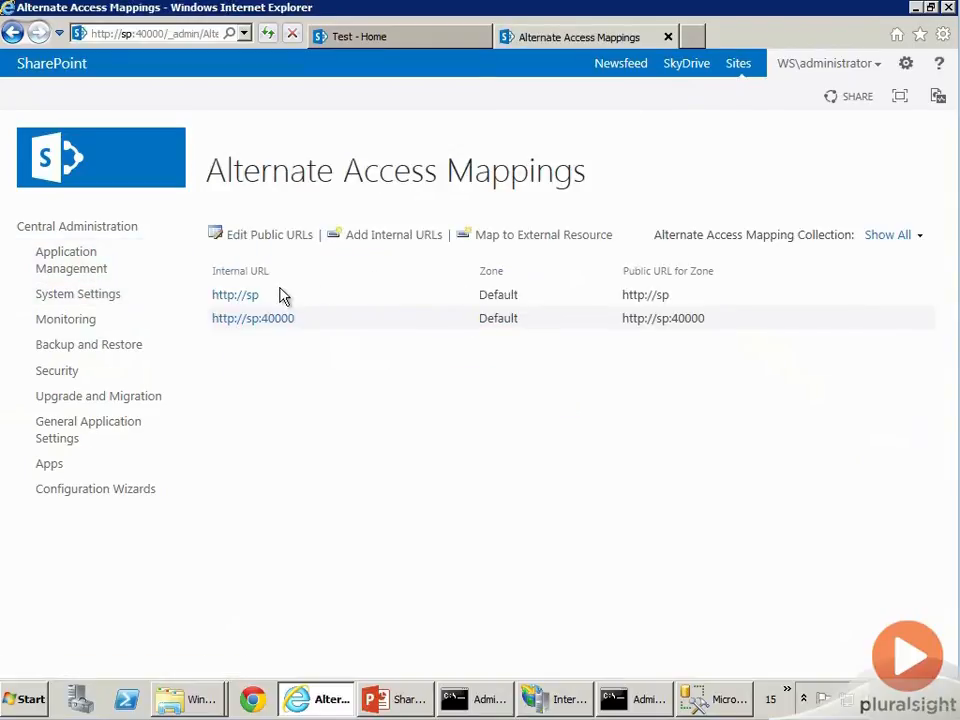
mouse_move(492, 318)
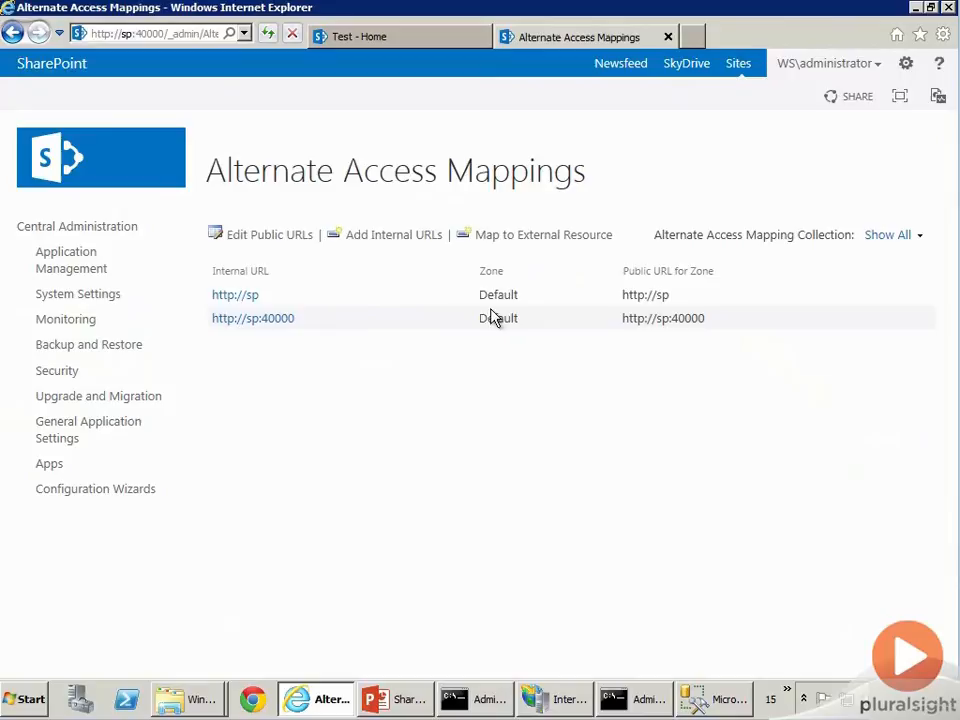
left_click(236, 294)
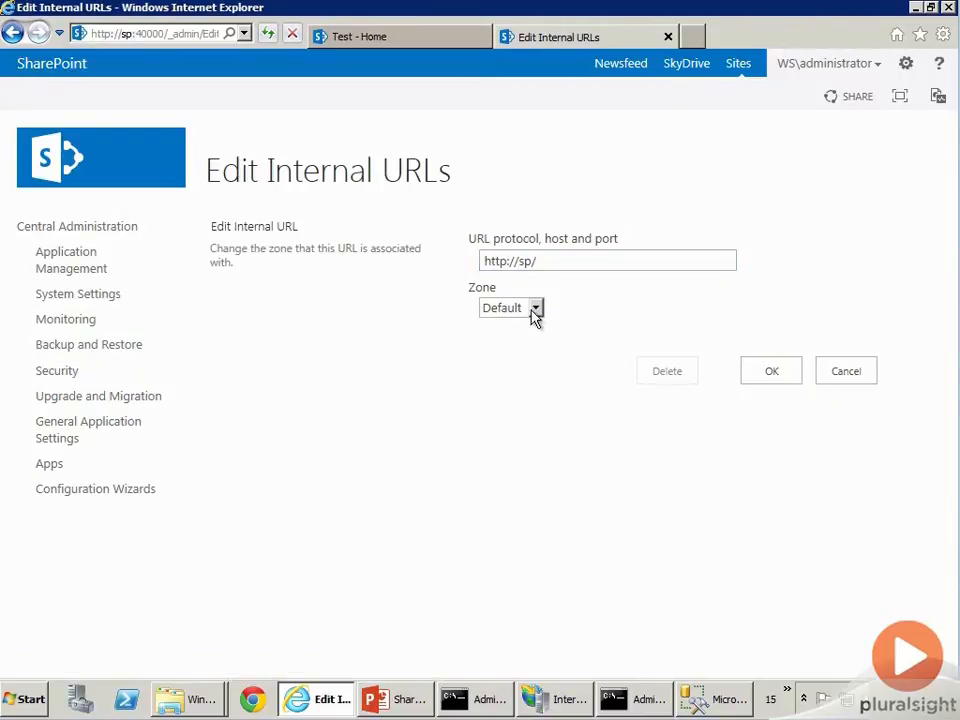
left_click(512, 308)
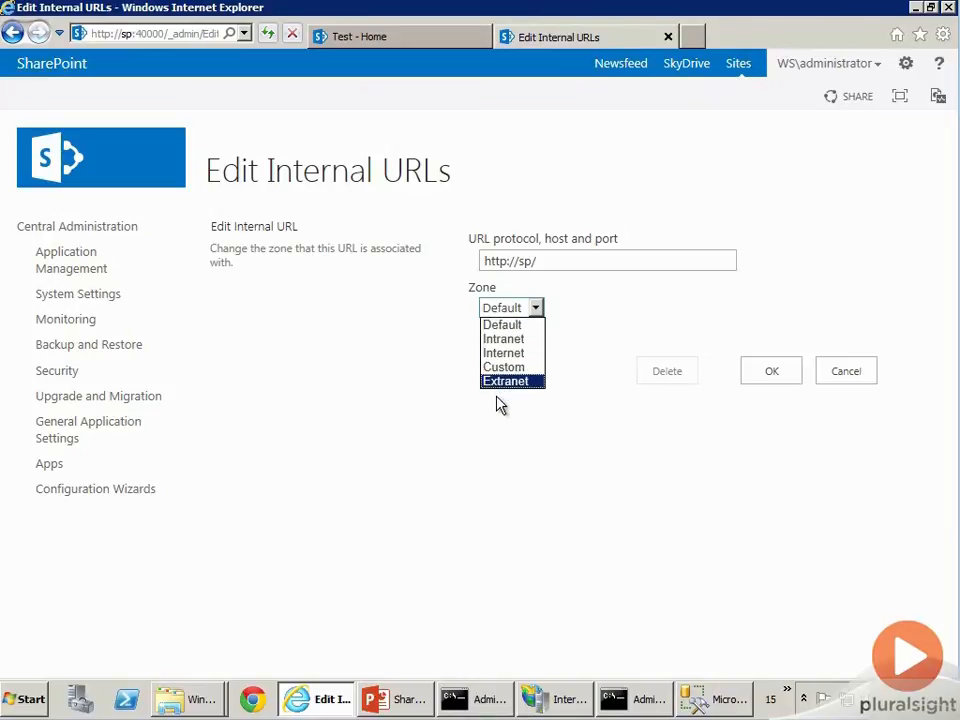
mouse_move(504, 368)
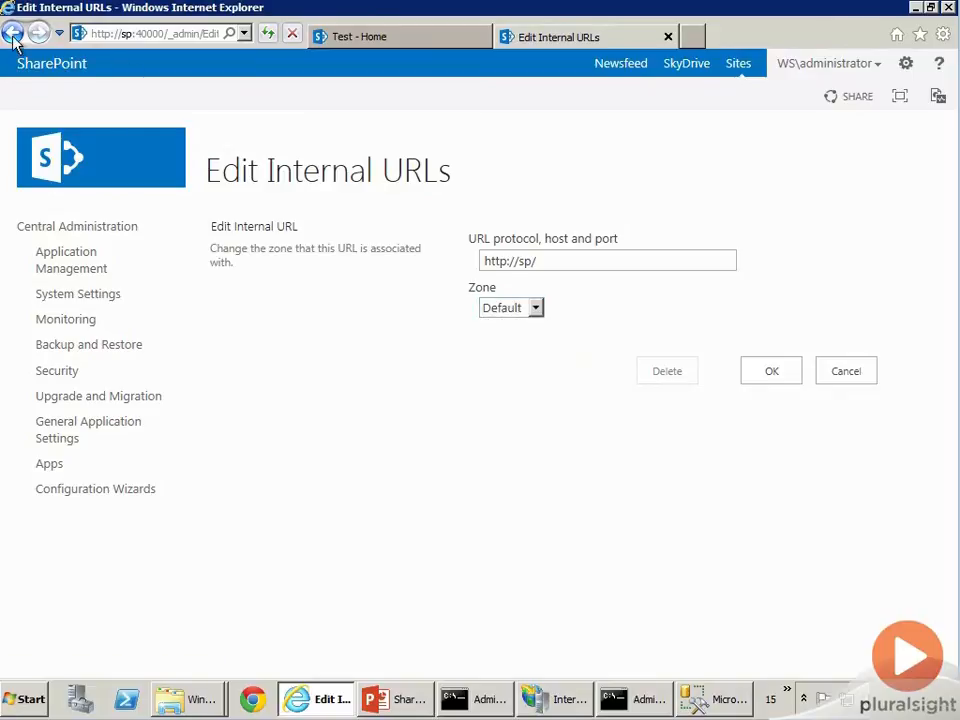
left_click(14, 32)
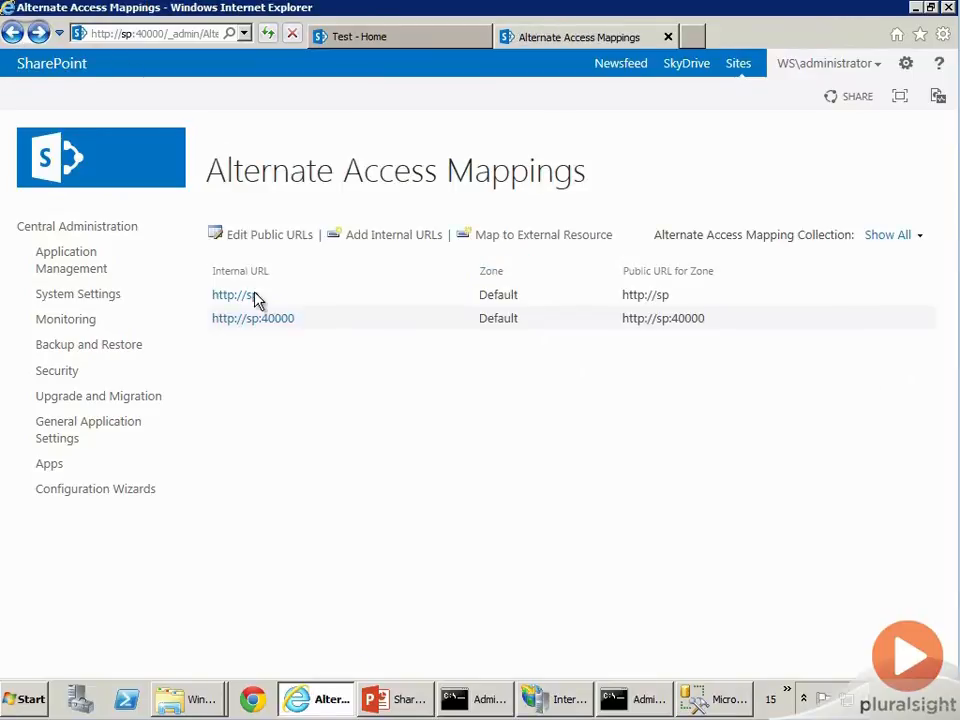
mouse_move(290, 234)
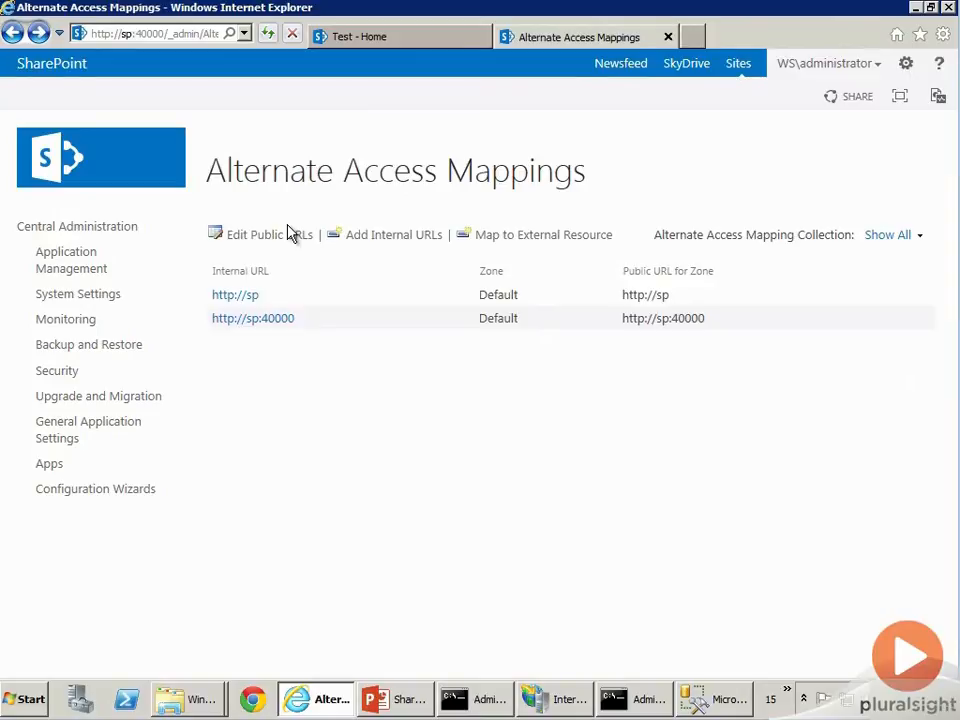
mouse_move(668, 232)
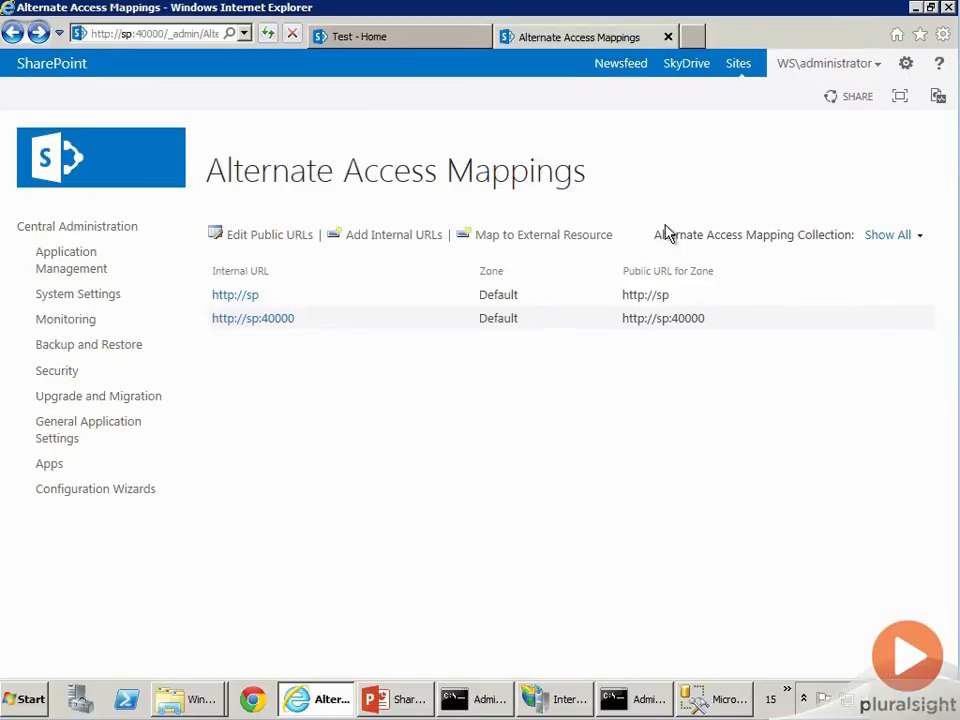
mouse_move(744, 592)
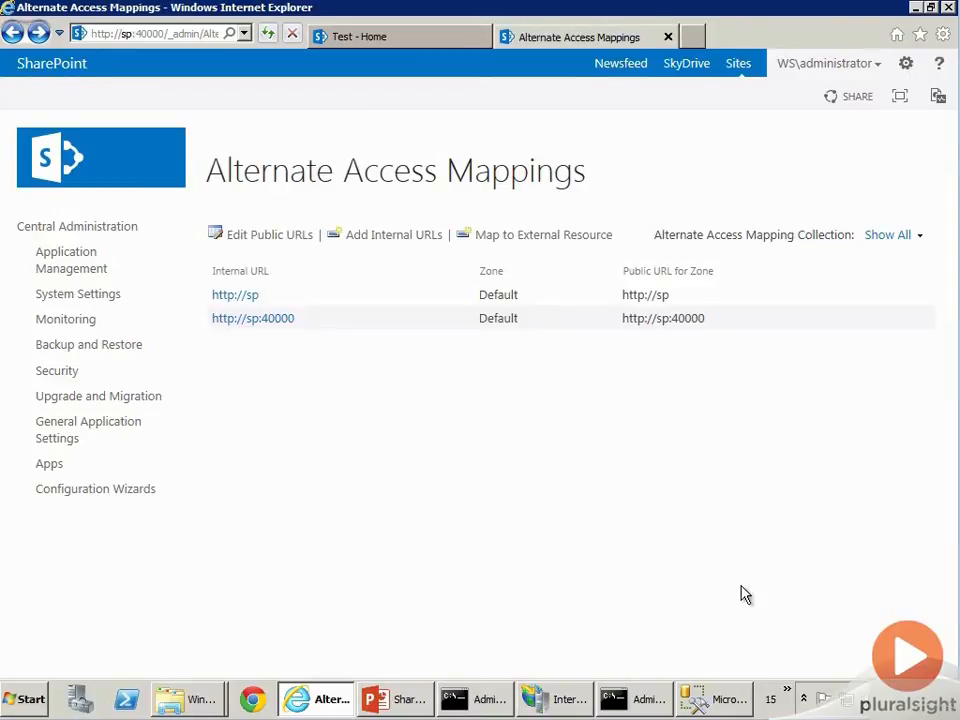
mouse_move(732, 576)
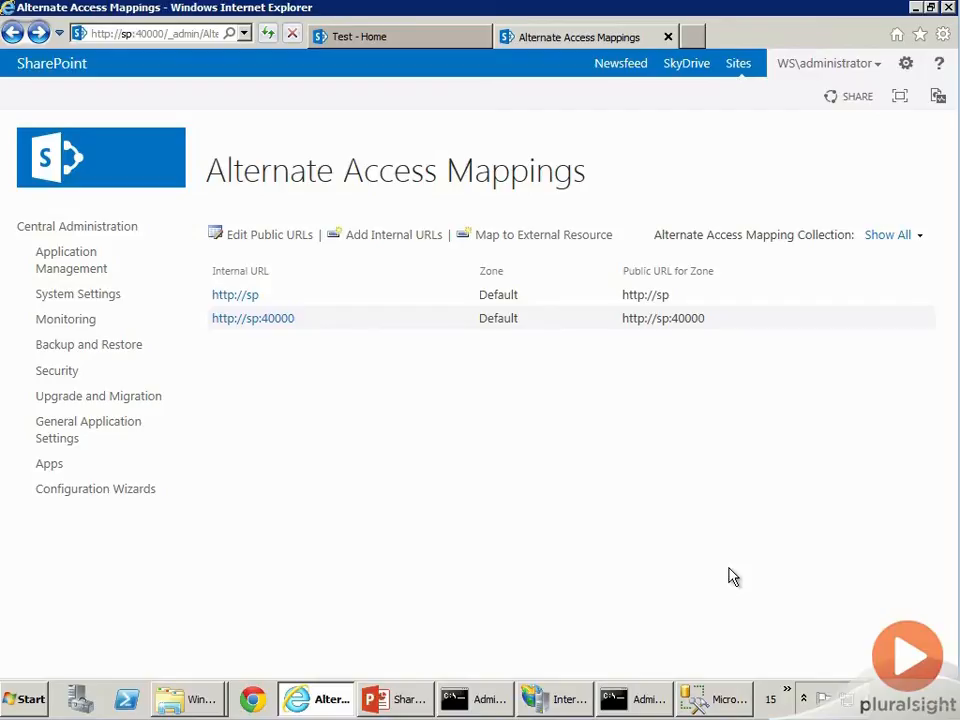
mouse_move(472, 428)
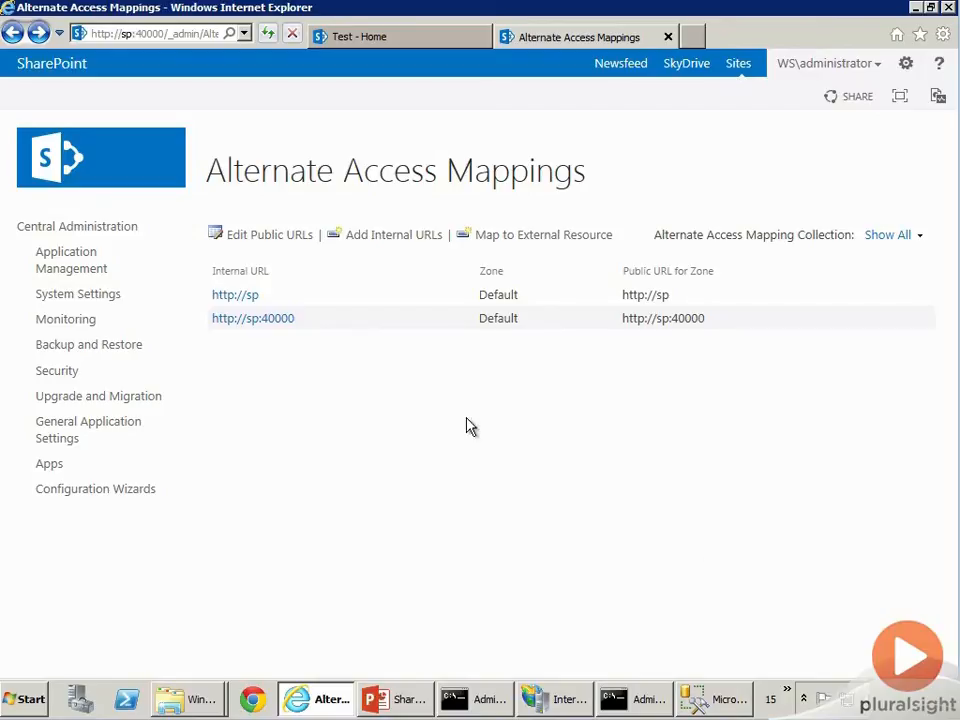
mouse_move(236, 294)
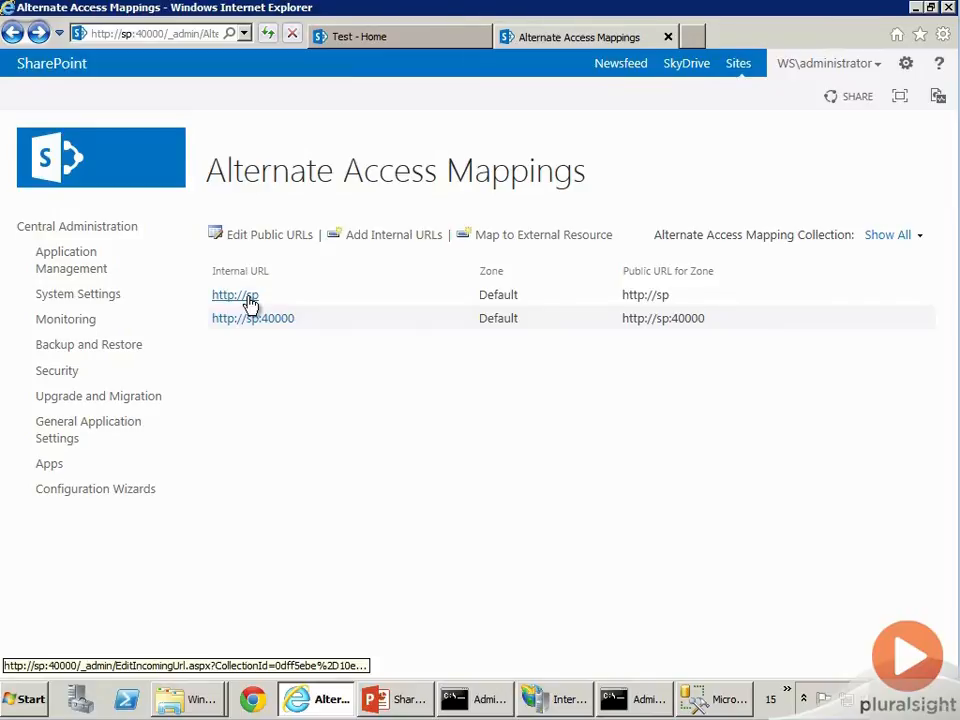
left_click(234, 294)
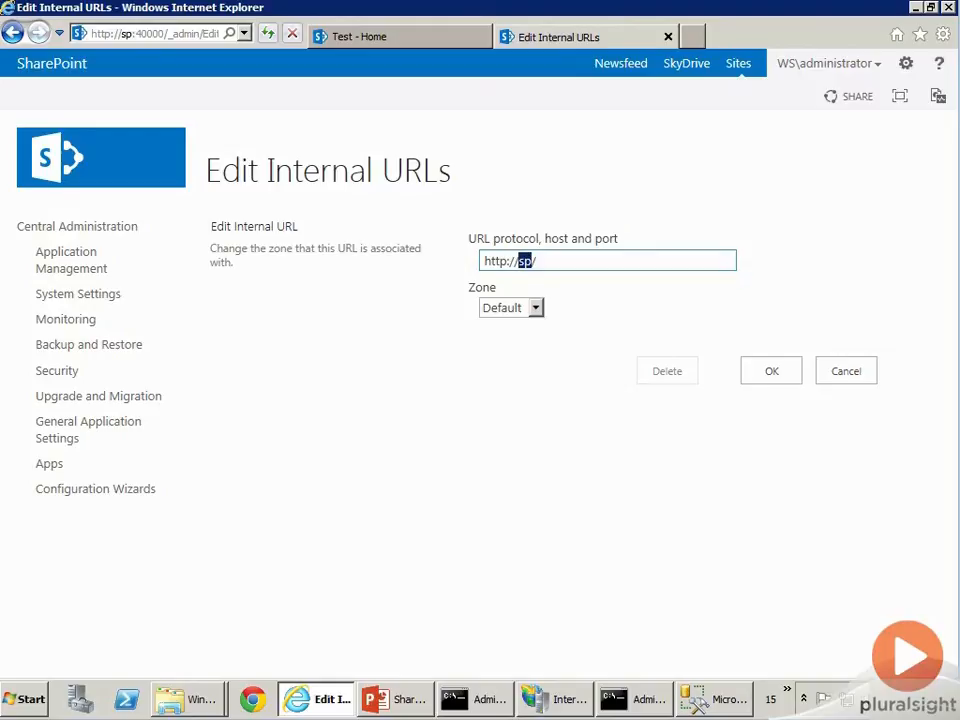
left_click(14, 32)
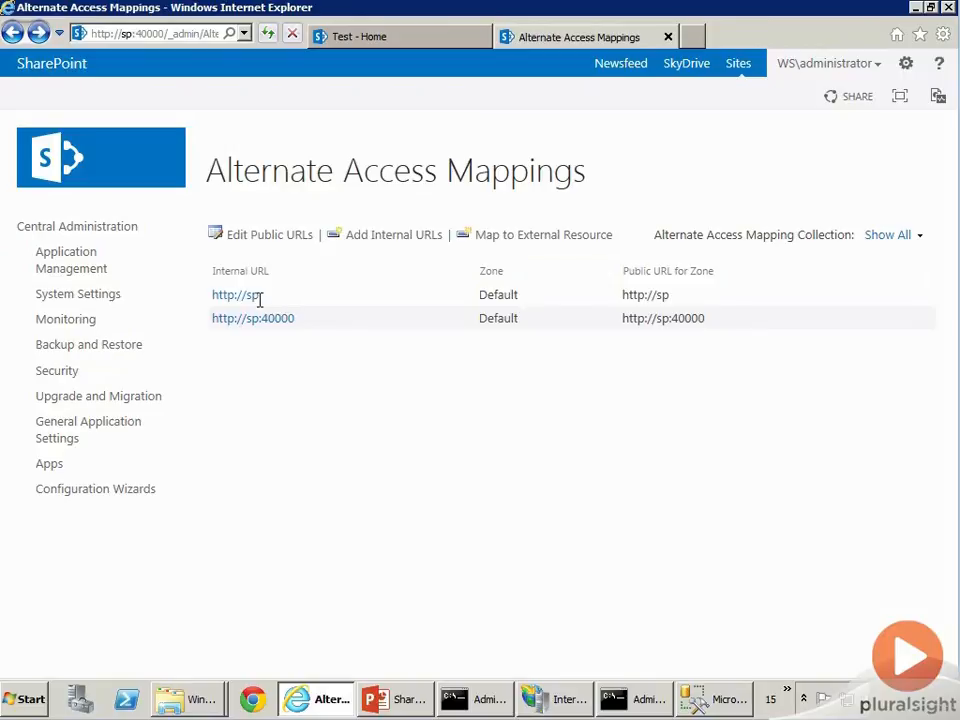
mouse_move(236, 296)
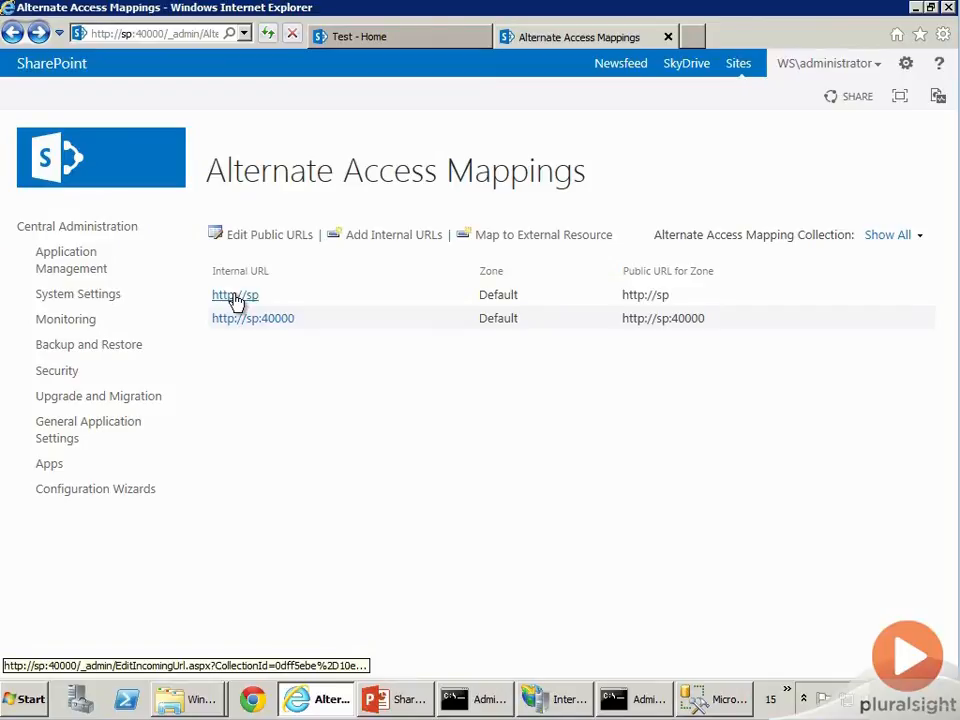
left_click(236, 294)
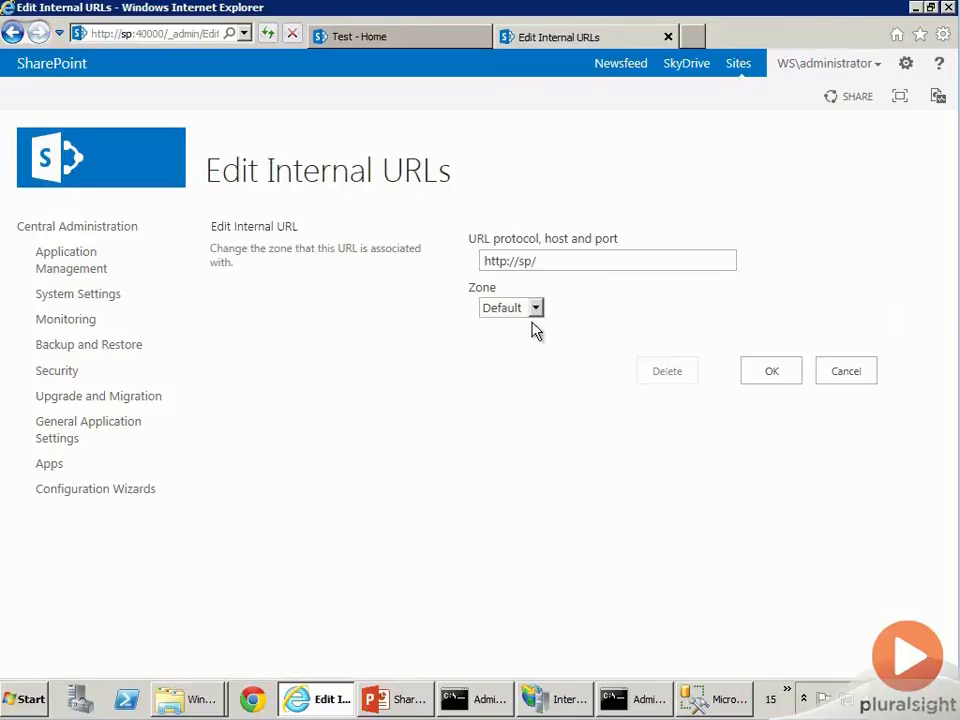
left_click(844, 370)
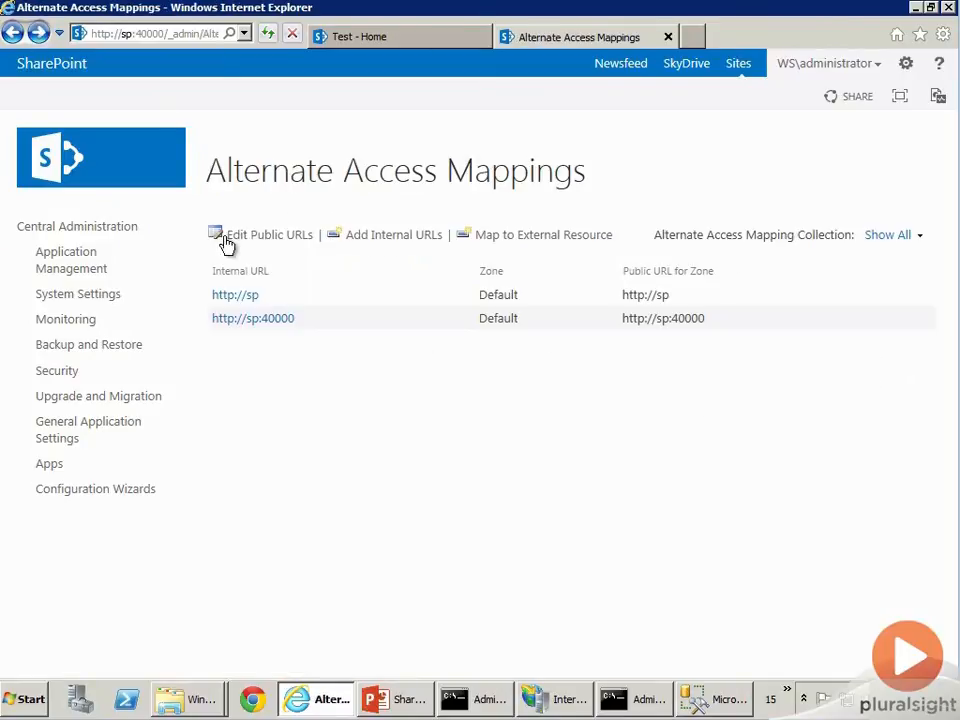
mouse_move(392, 234)
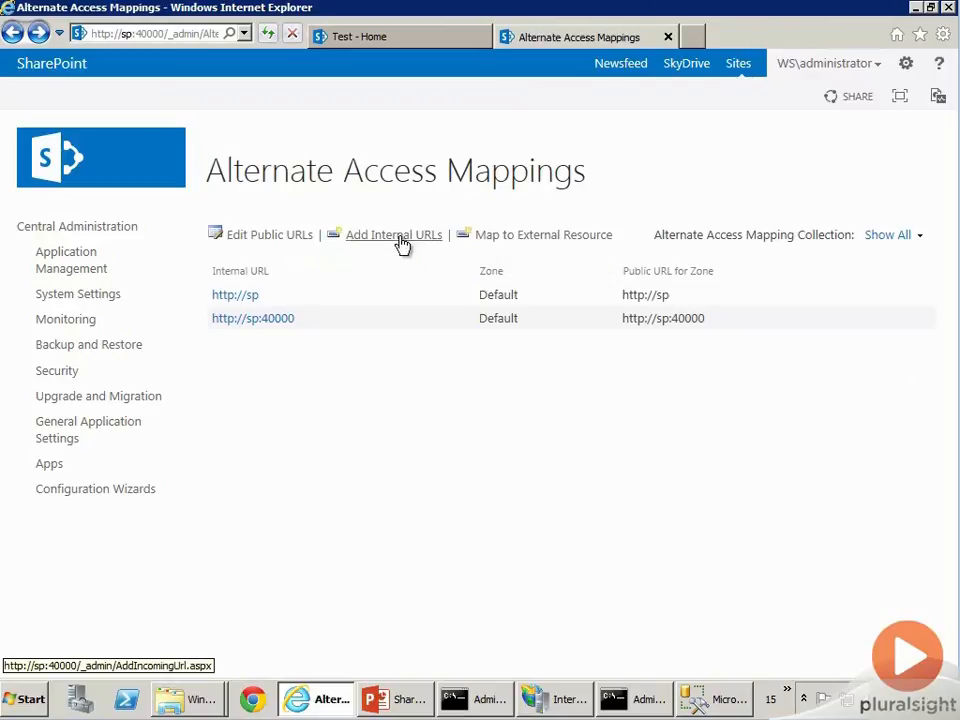
Step: Edit the public zone URLs and switch the mapping collection to SharePoint - 80
left_click(268, 234)
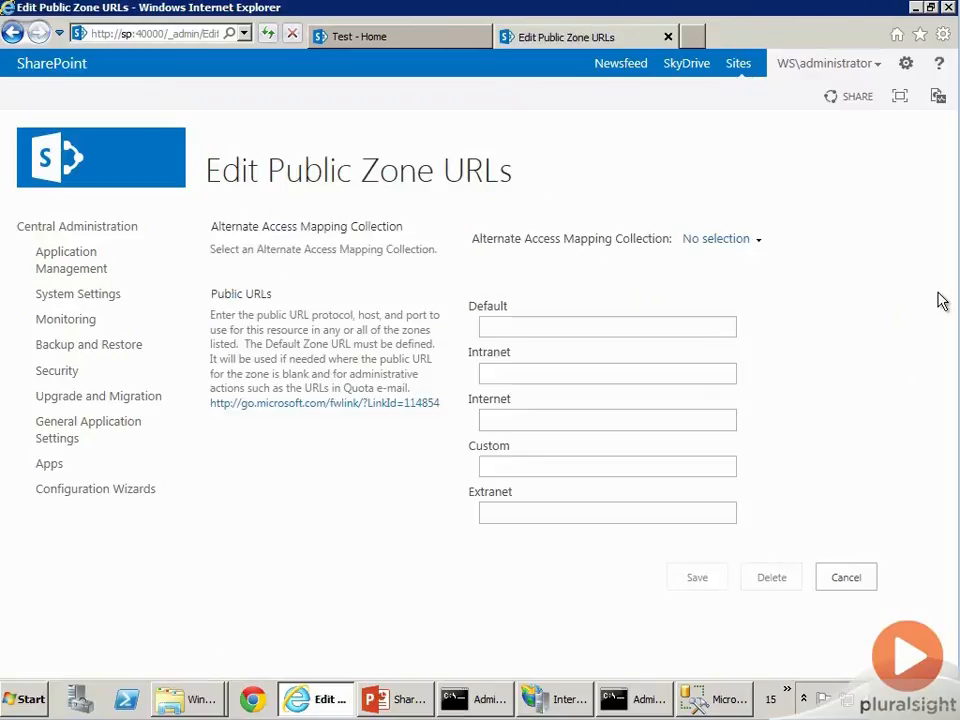
left_click(716, 238)
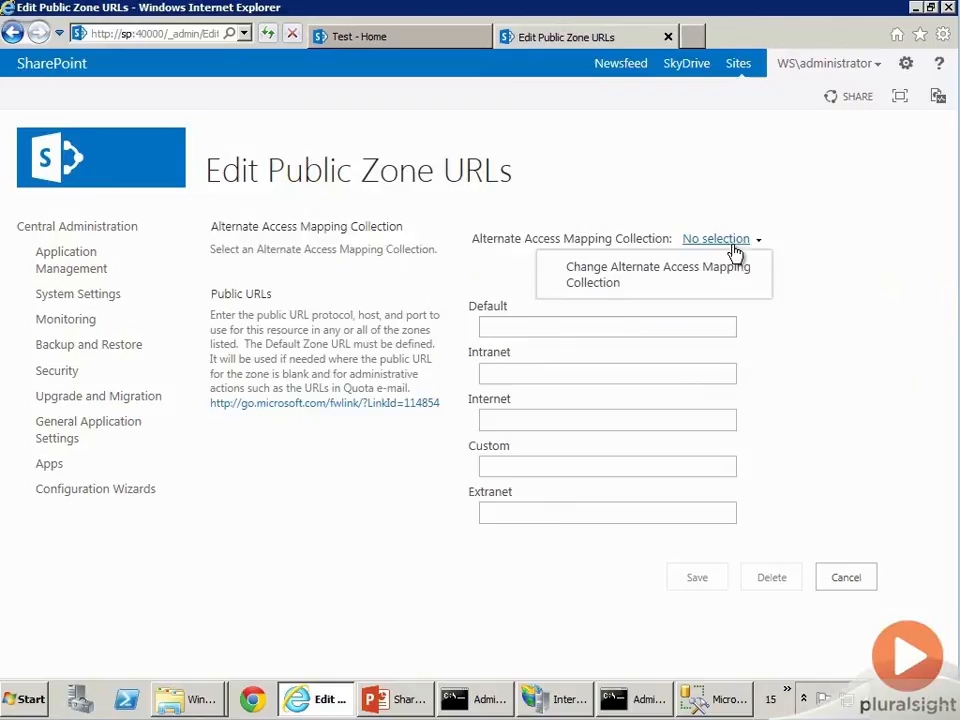
left_click(652, 274)
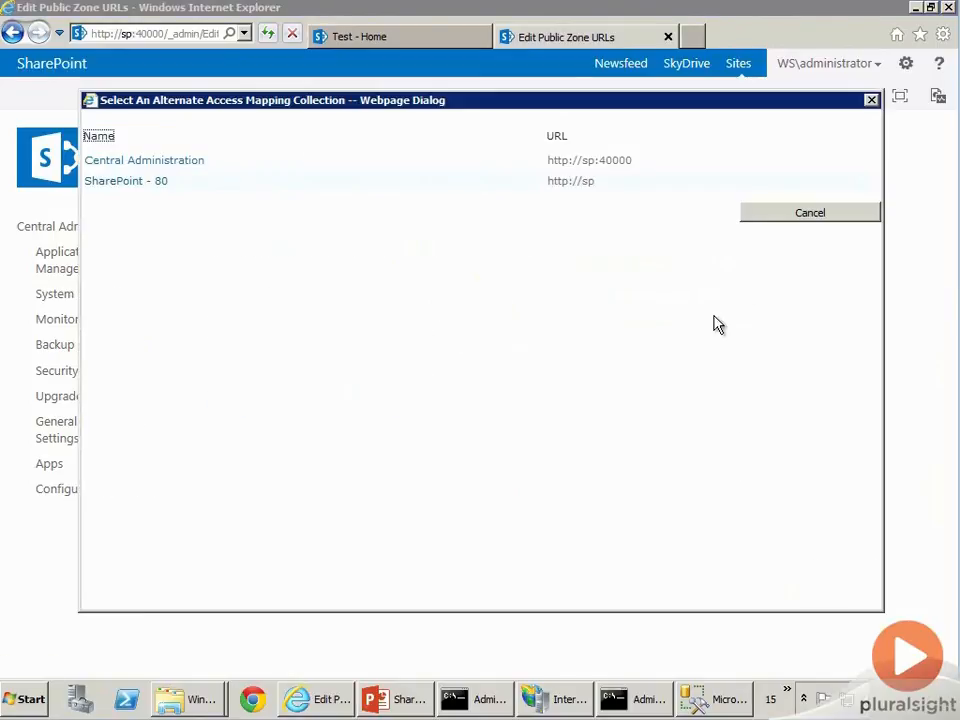
left_click(126, 180)
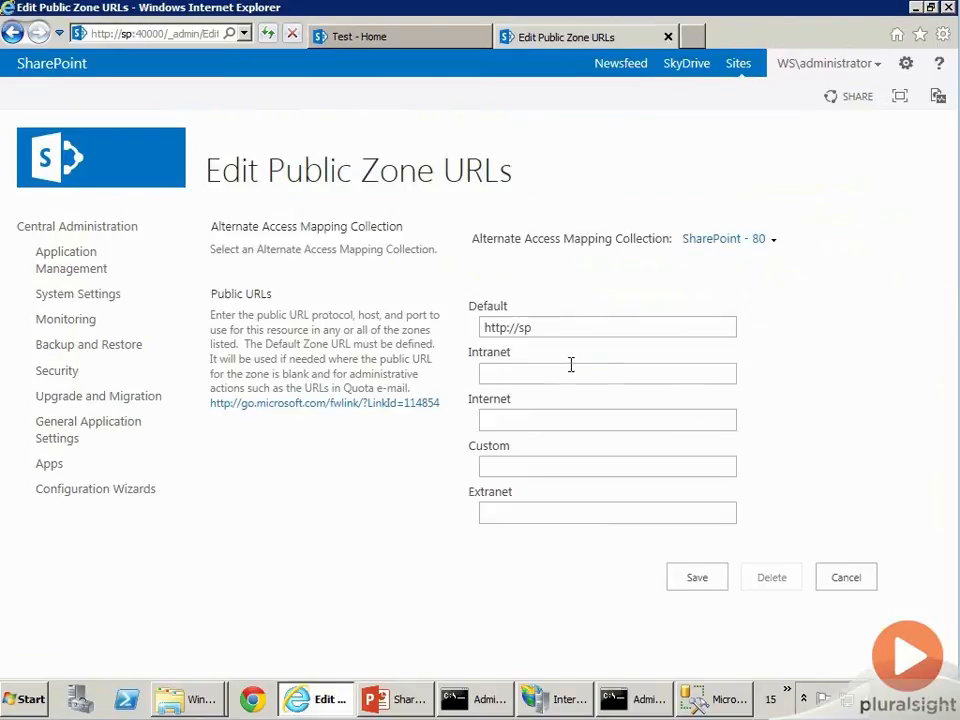
left_click(608, 374)
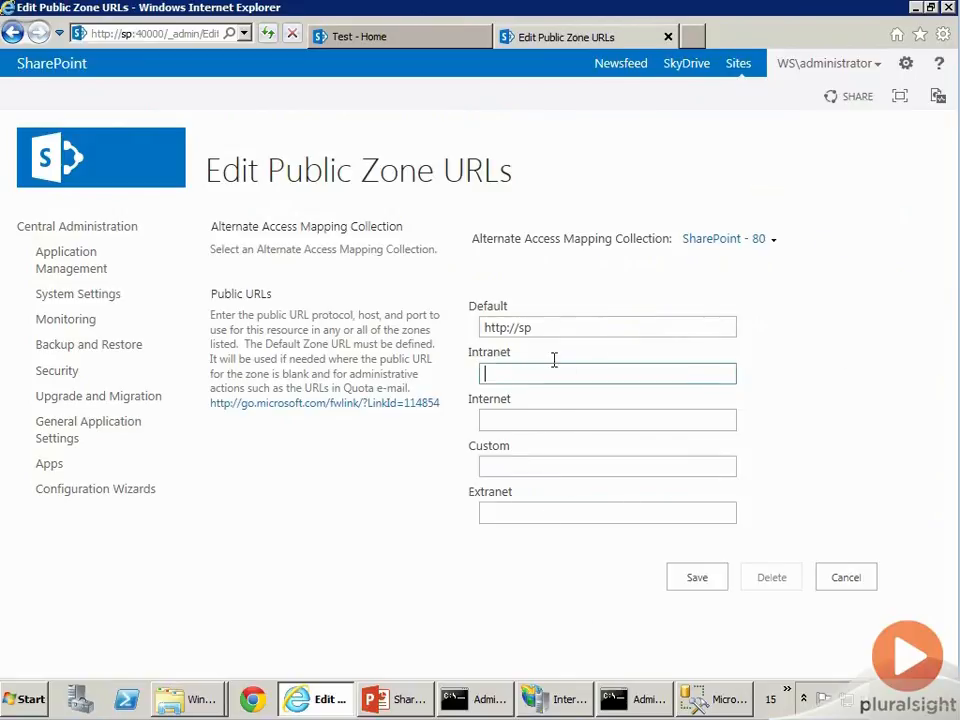
left_click(606, 466)
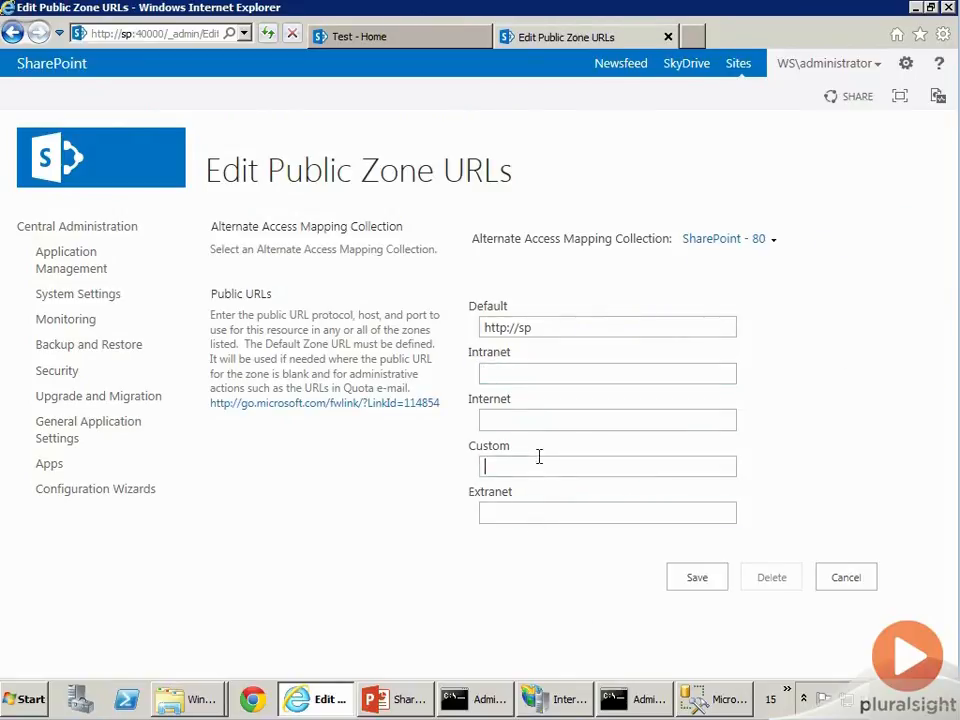
mouse_move(436, 522)
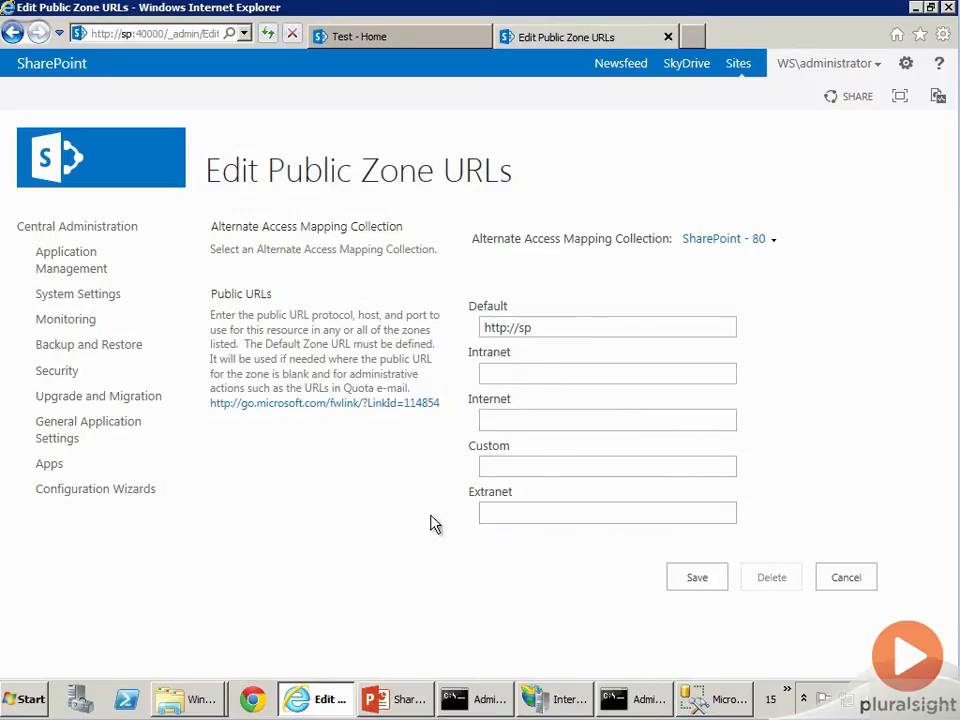
mouse_move(448, 374)
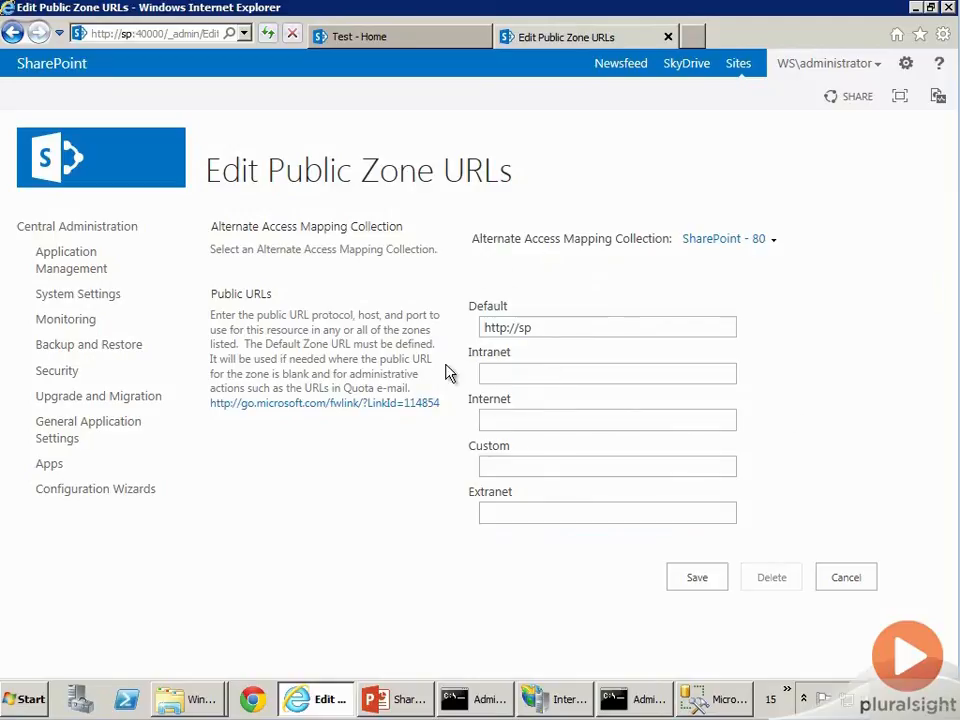
mouse_move(556, 316)
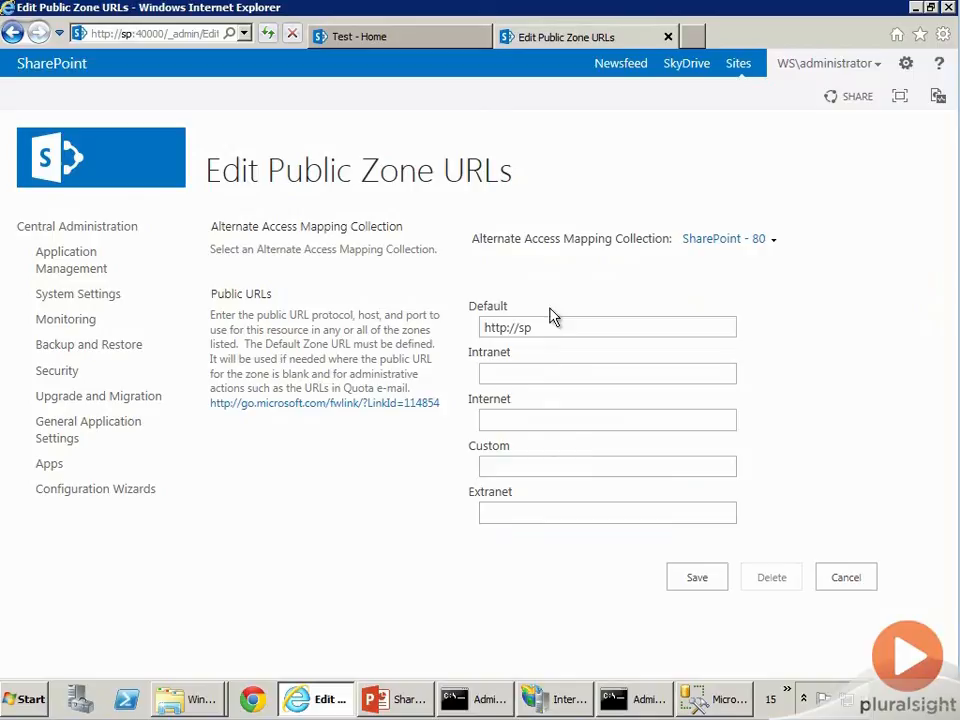
left_click(608, 420)
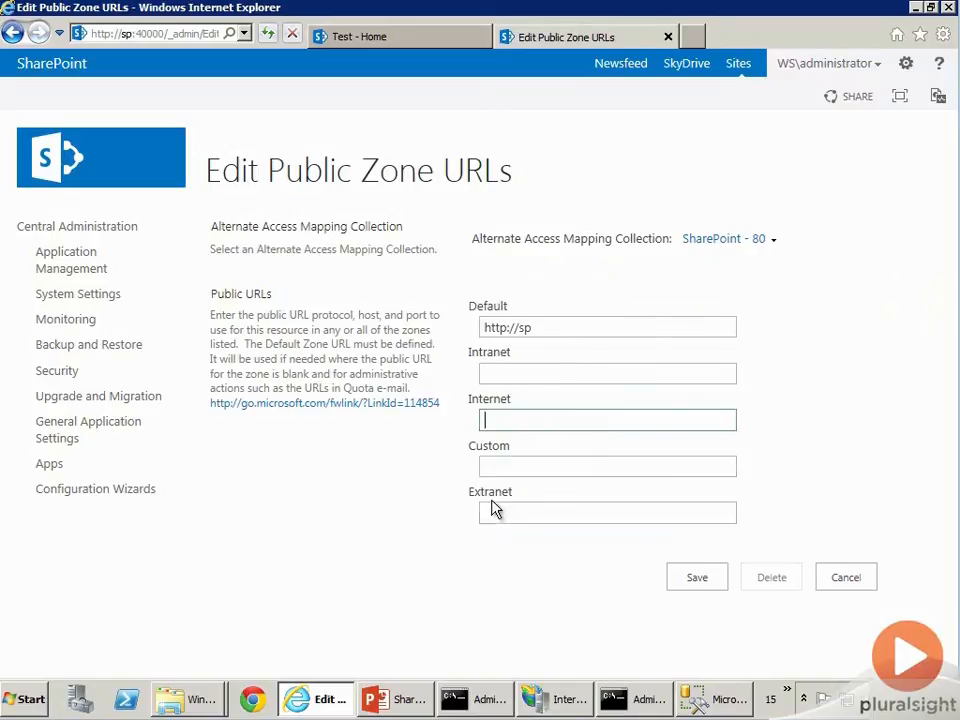
left_click(608, 512)
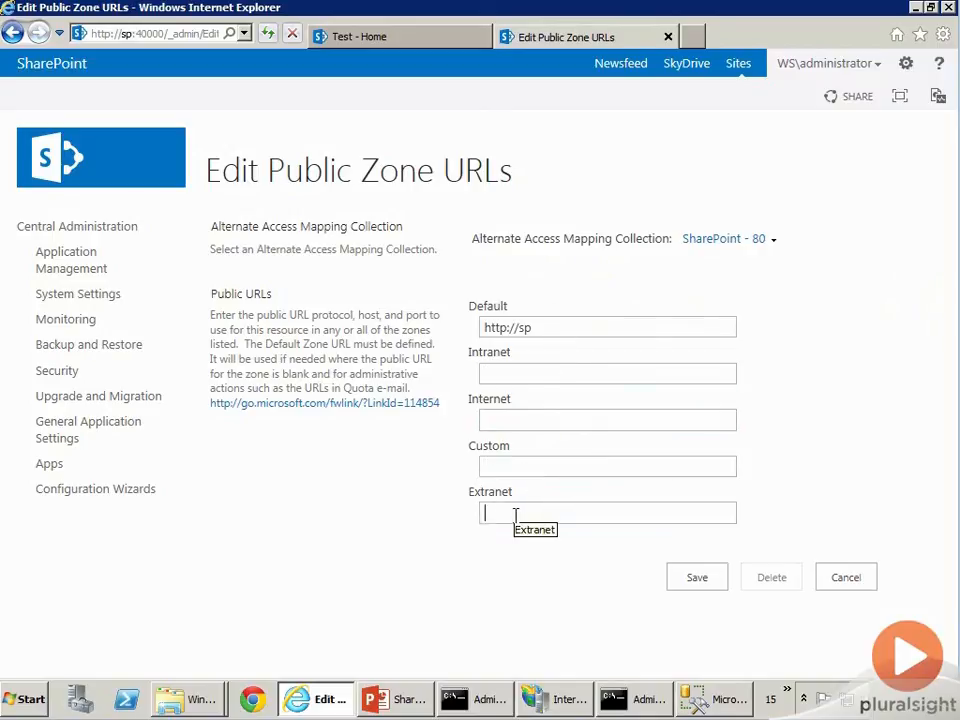
left_click(608, 466)
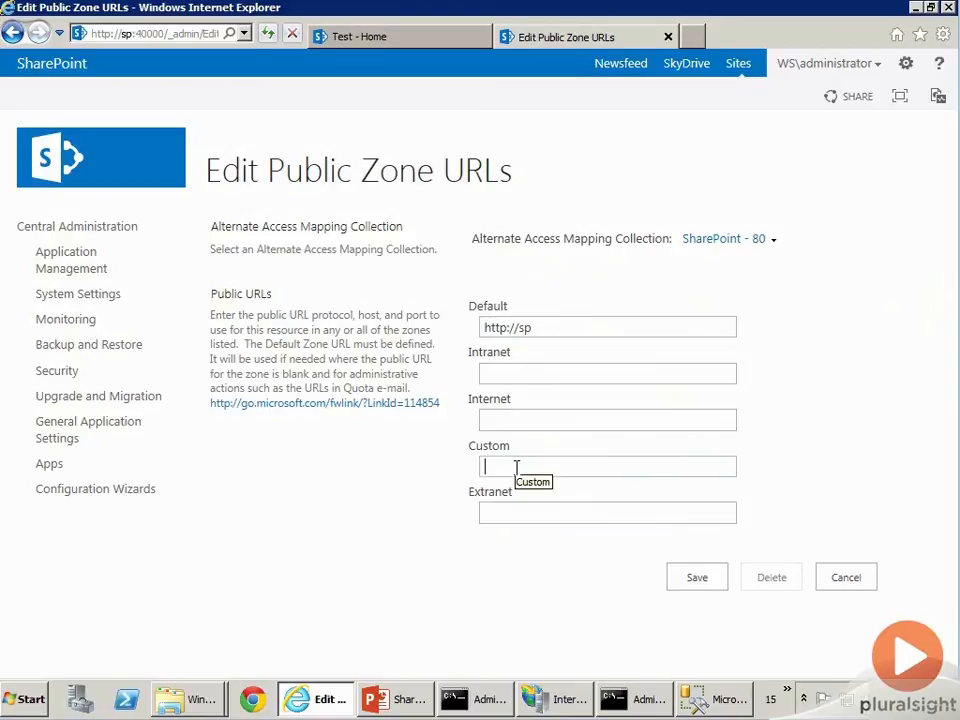
left_click(608, 420)
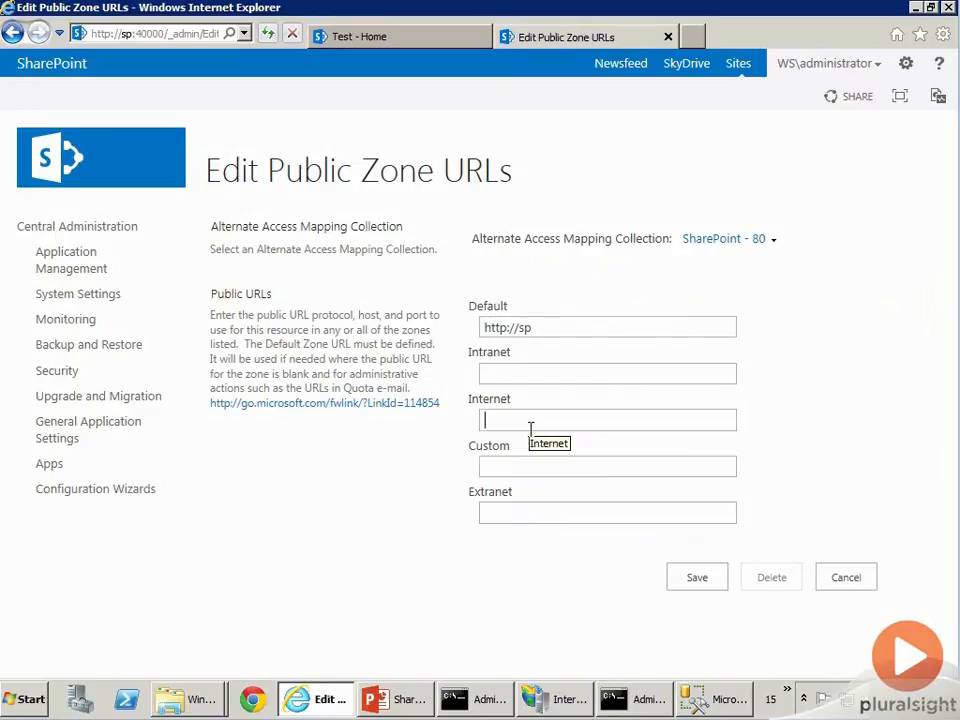
left_click(608, 374)
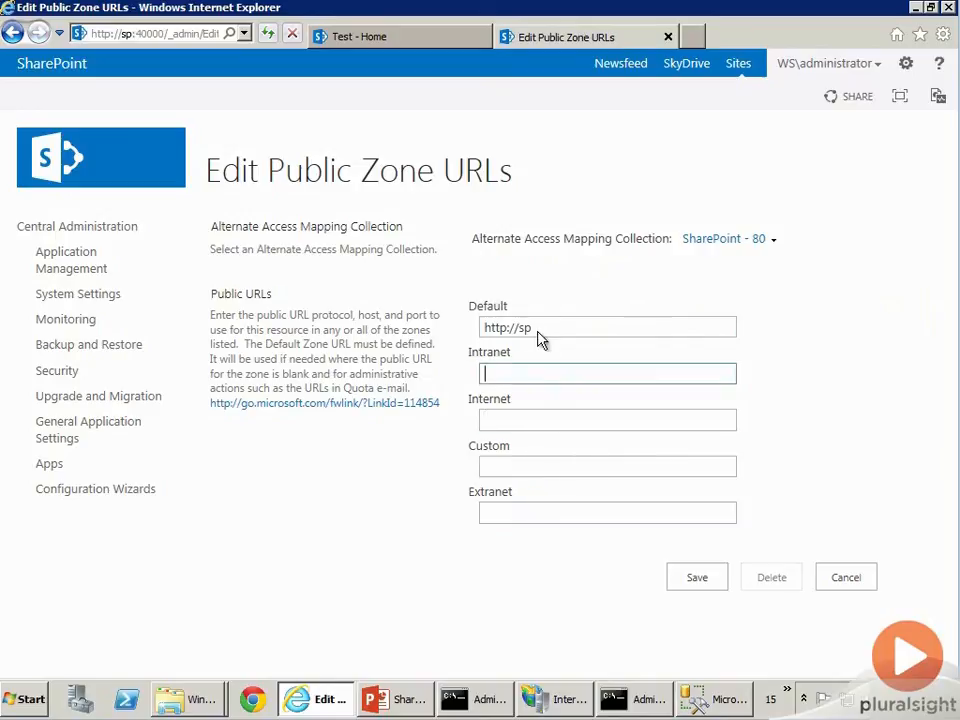
triple_click(608, 328)
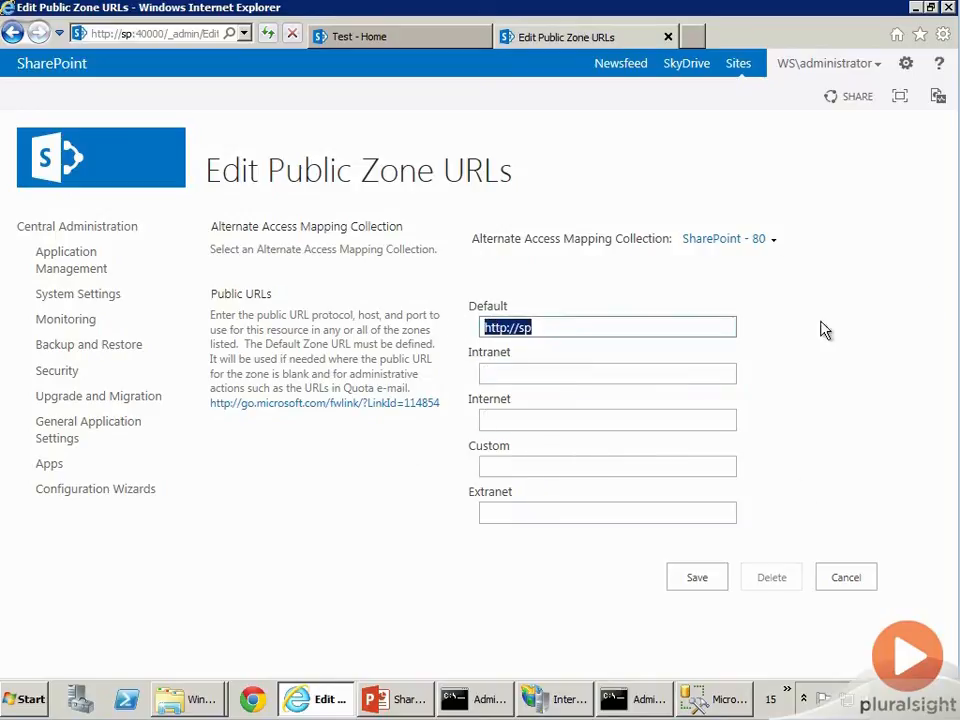
mouse_move(728, 260)
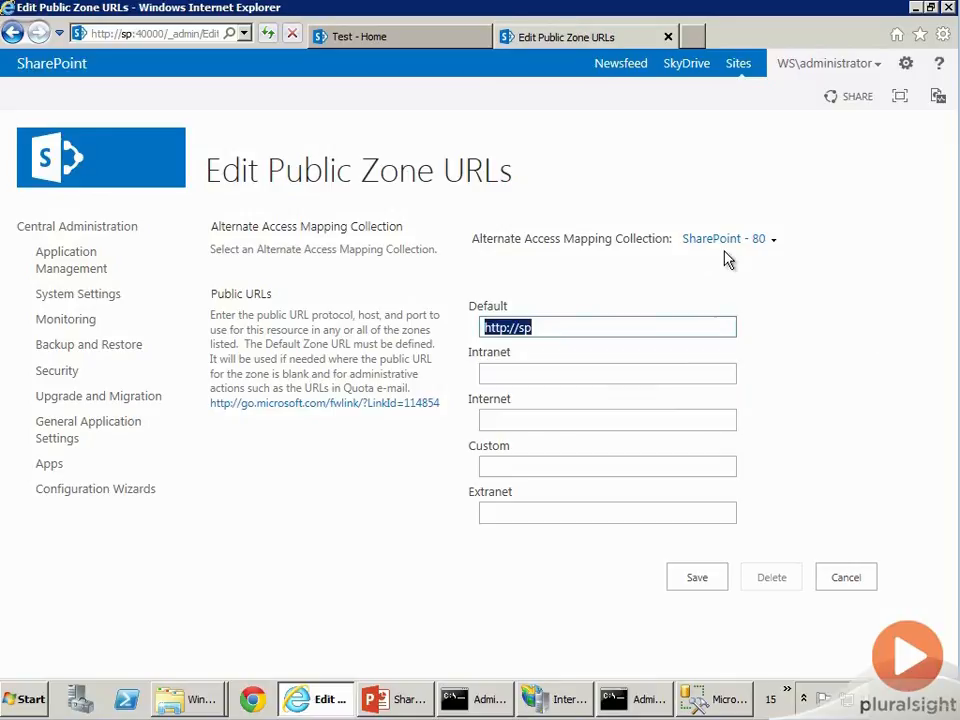